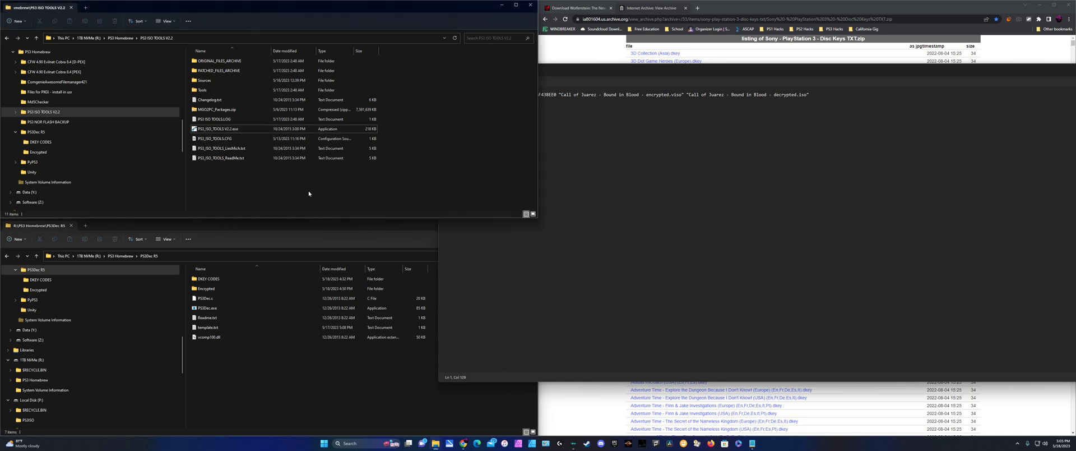
Browse the navigation pane to the PS3Dec R5 folder under PS3 Homebrew
left_click(36, 131)
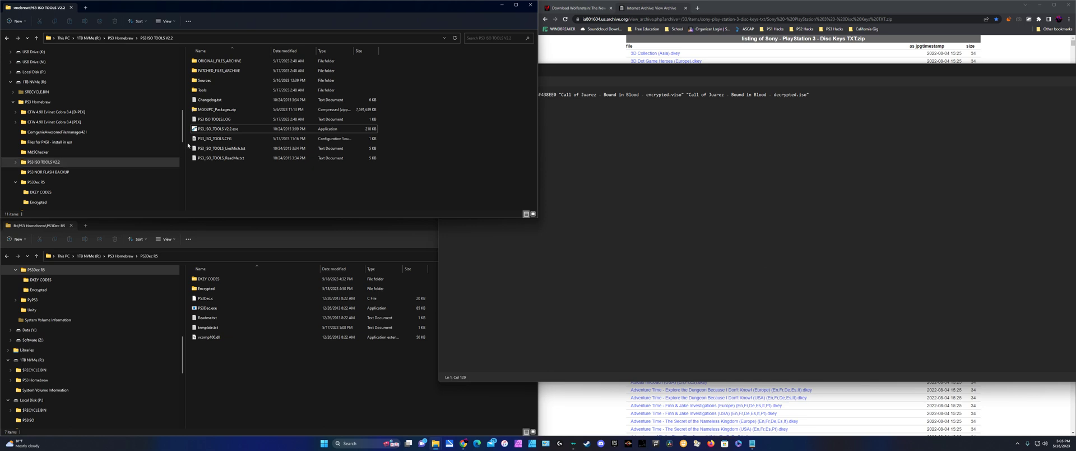
left_click(216, 109)
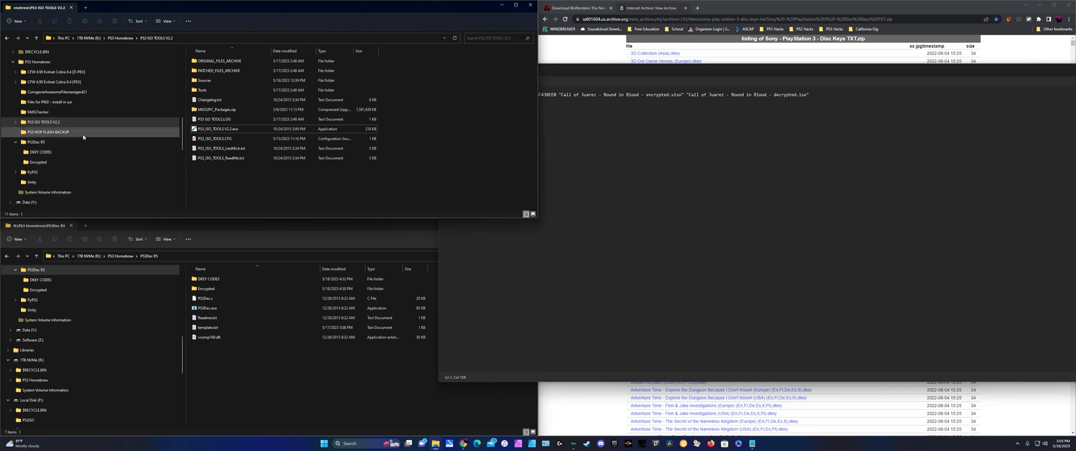
left_click(40, 151)
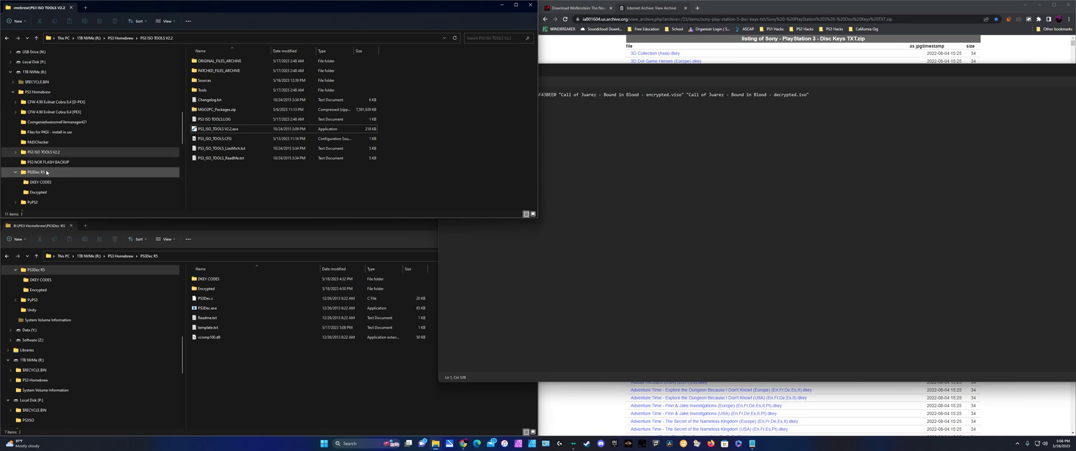
left_click(41, 151)
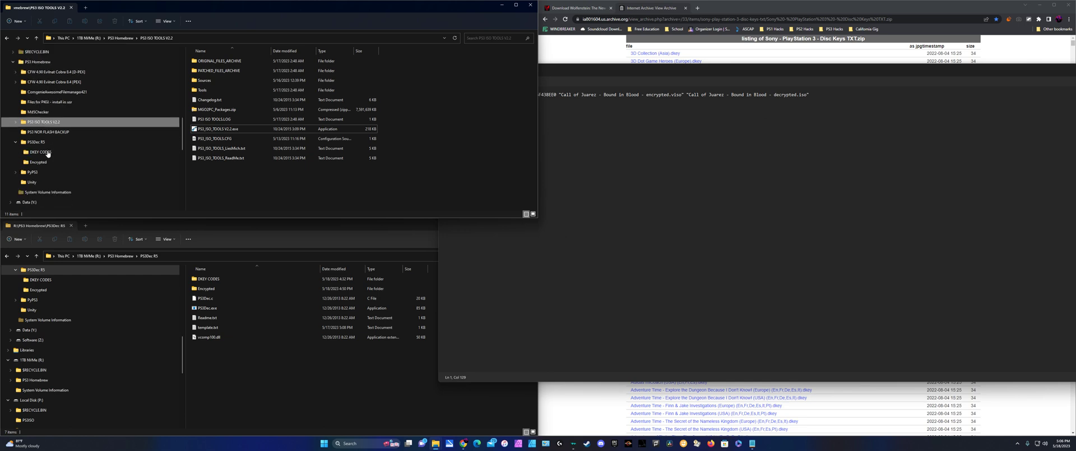
left_click(39, 151)
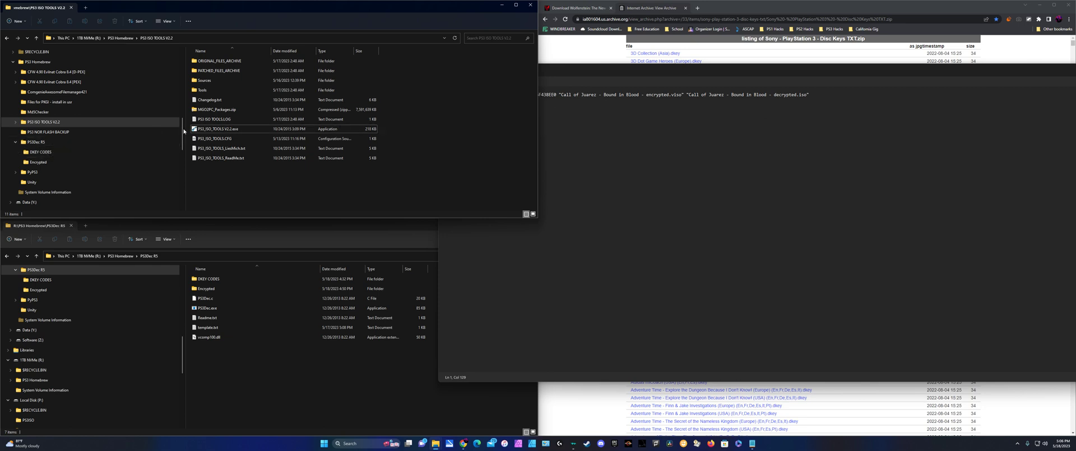
left_click(222, 158)
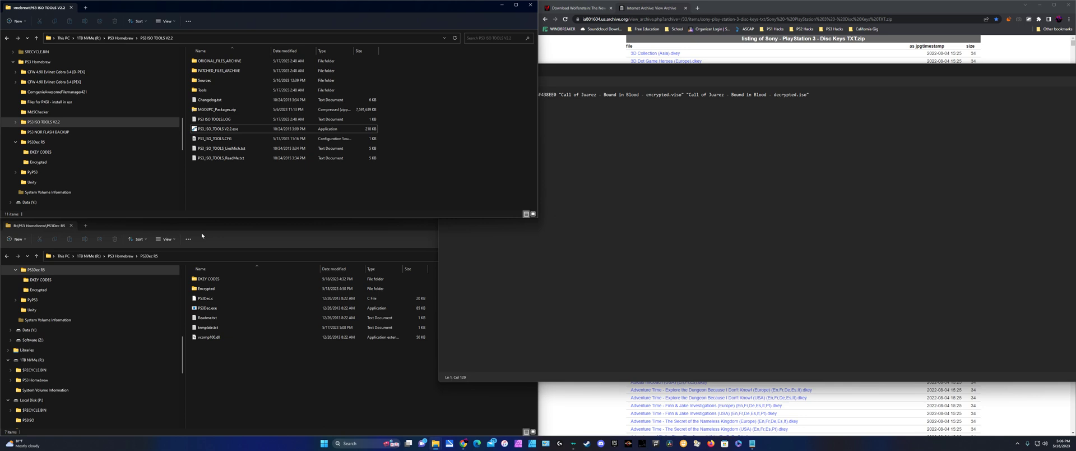
mouse_move(227, 229)
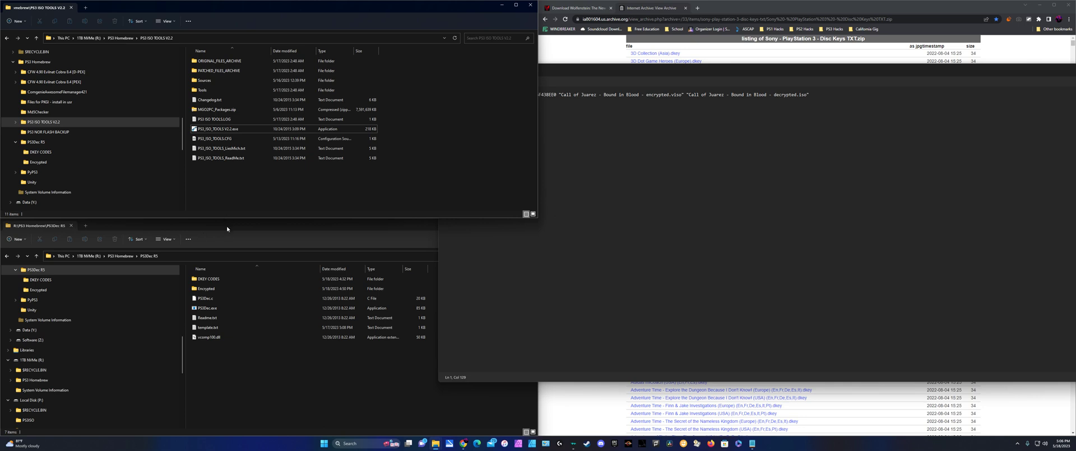
mouse_move(229, 206)
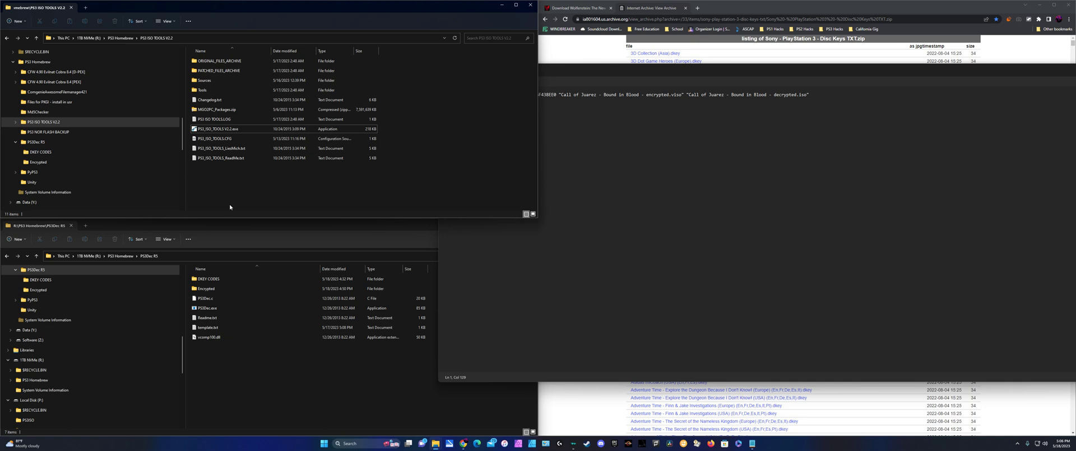
left_click(48, 192)
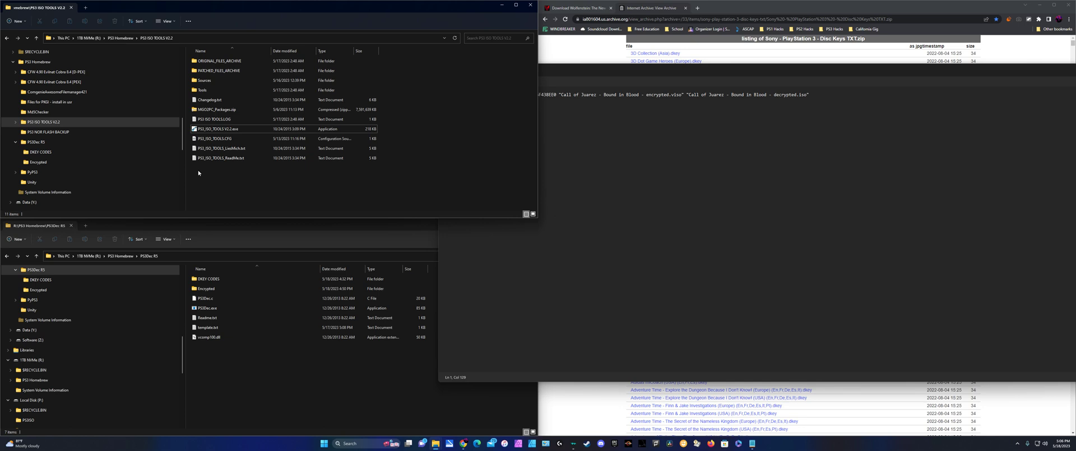
left_click(31, 141)
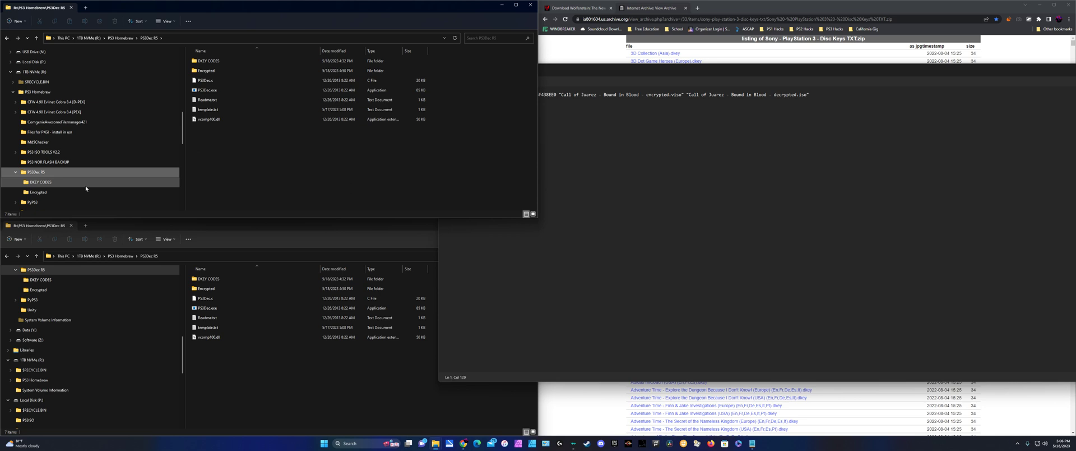
Check the ISO archives in Encrypted, then open DKEY CODES to list the .dkey files
left_click(208, 61)
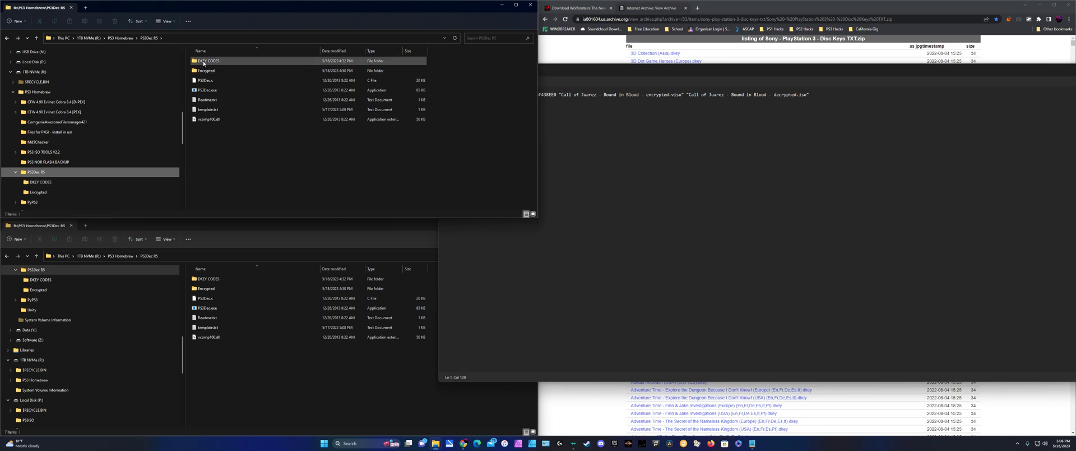
mouse_move(208, 61)
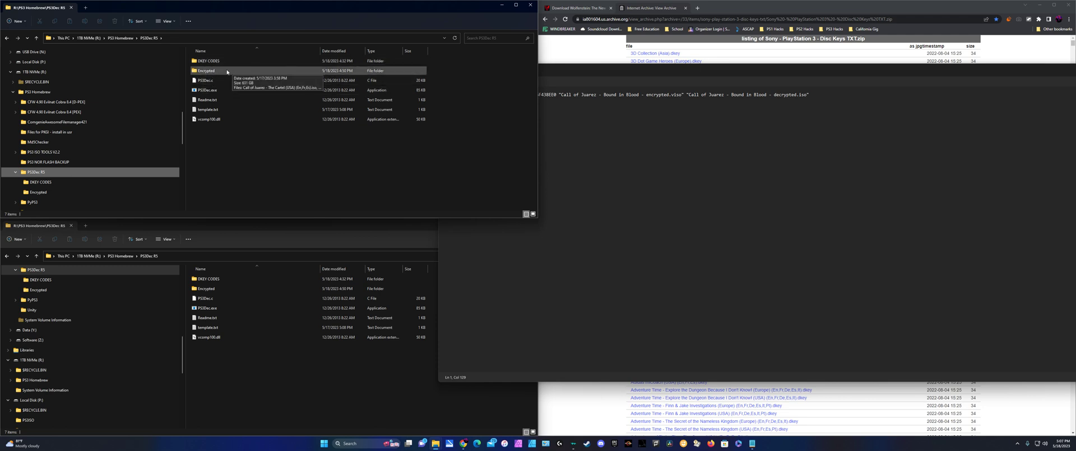
double_click(208, 71)
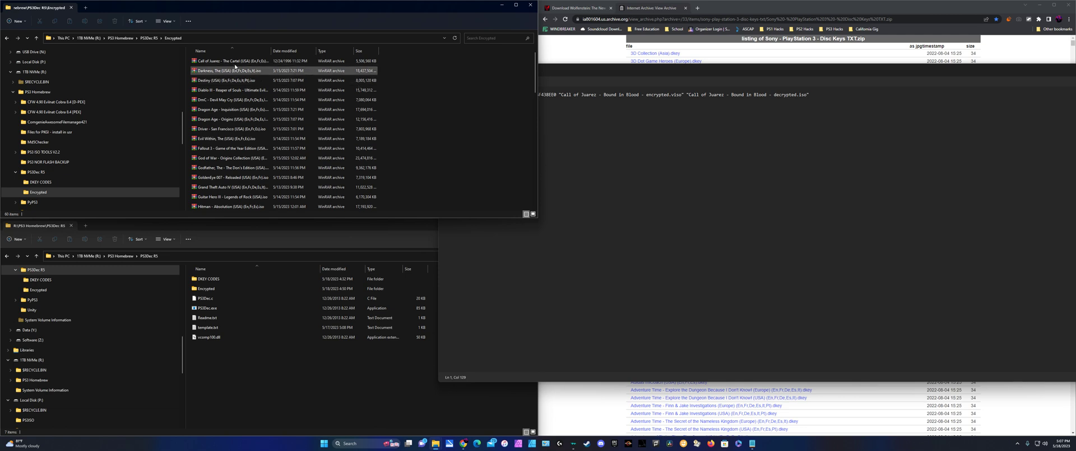
scroll("down", 3)
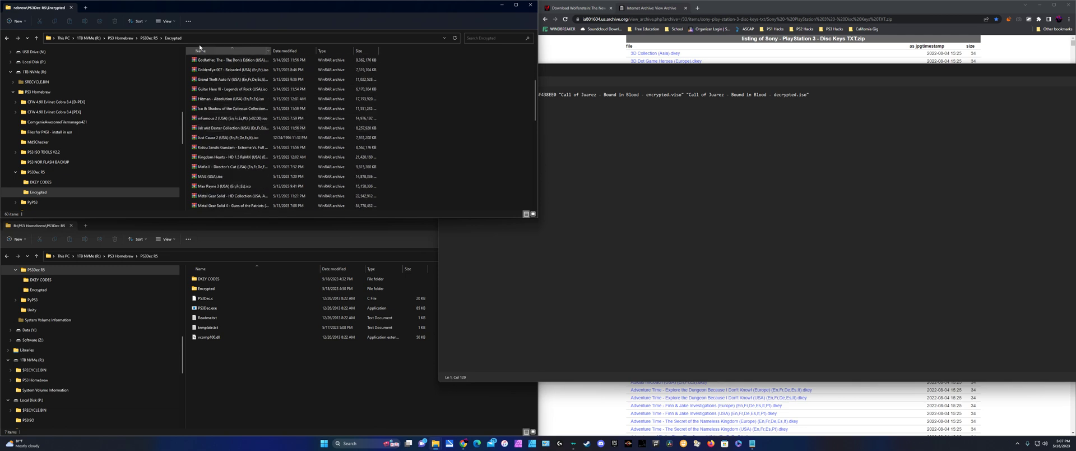
left_click(39, 181)
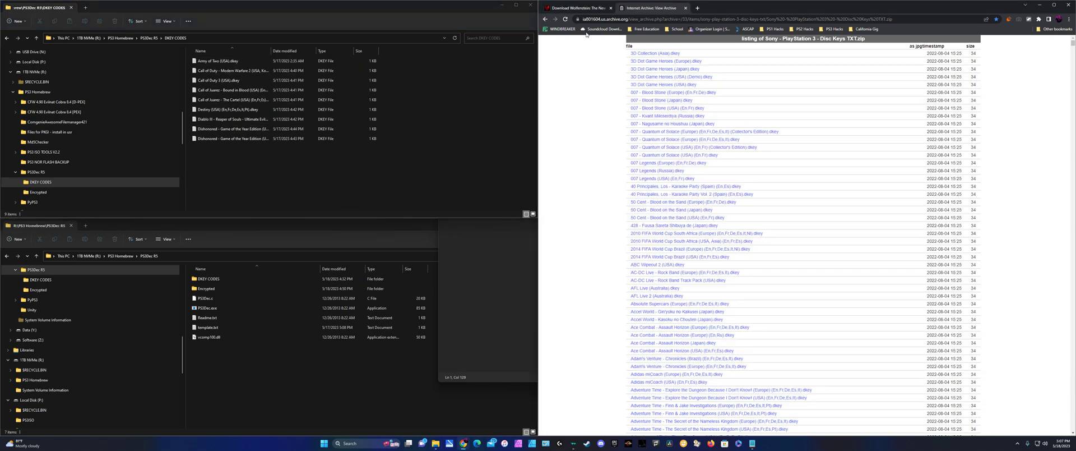
mouse_move(584, 133)
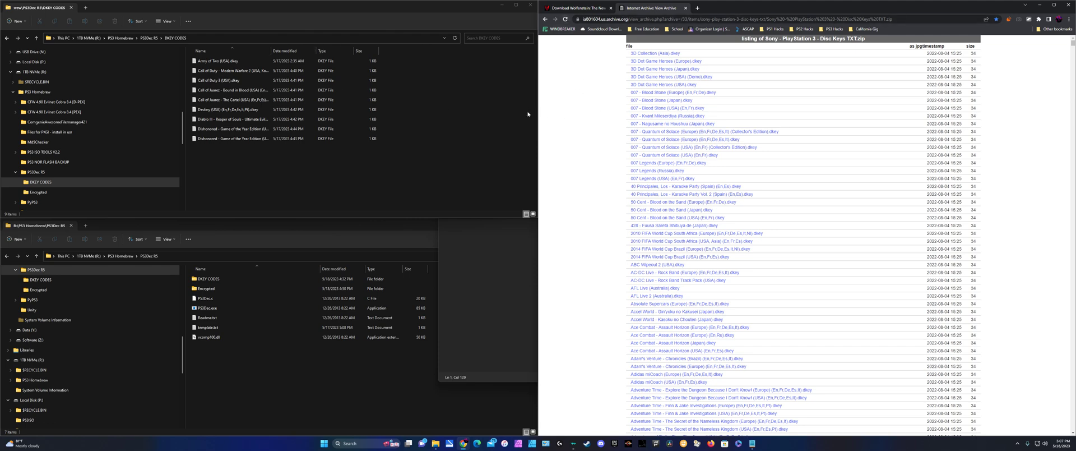
mouse_move(570, 71)
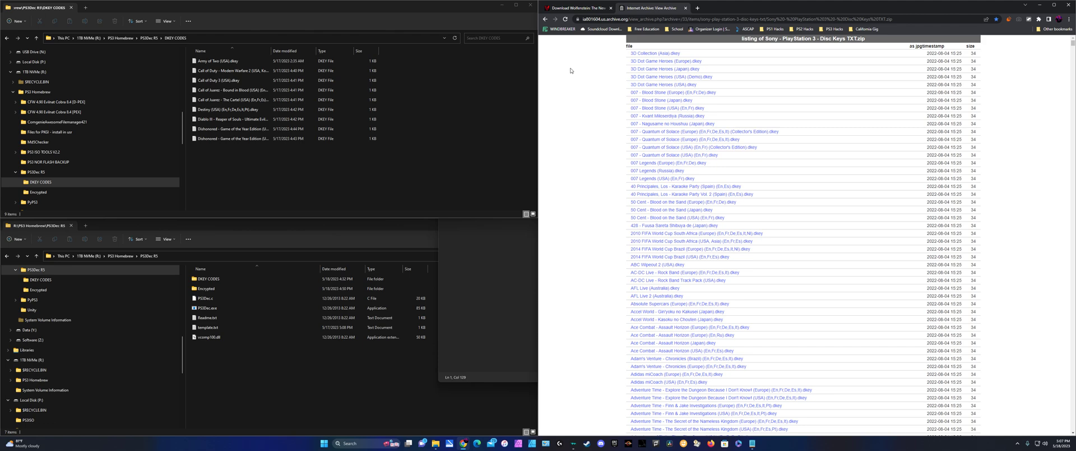
mouse_move(571, 71)
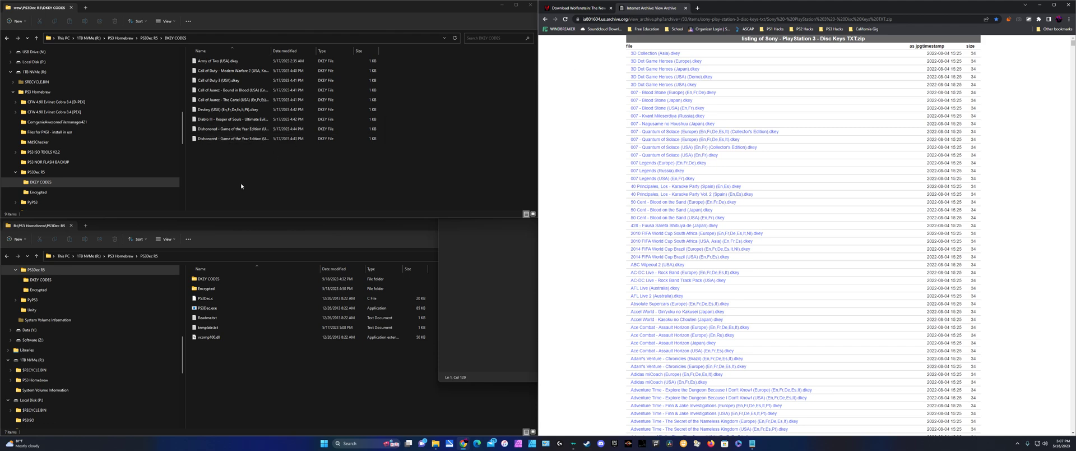
mouse_move(222, 191)
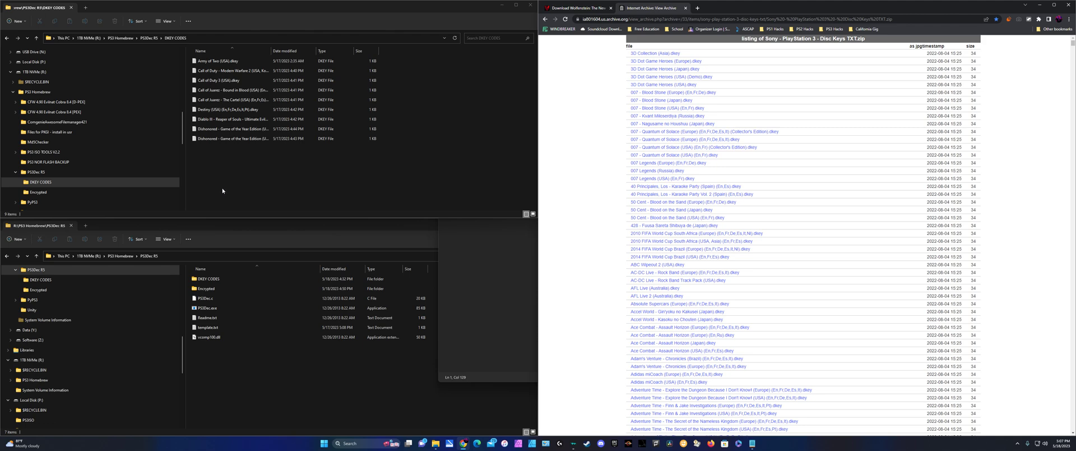
mouse_move(213, 194)
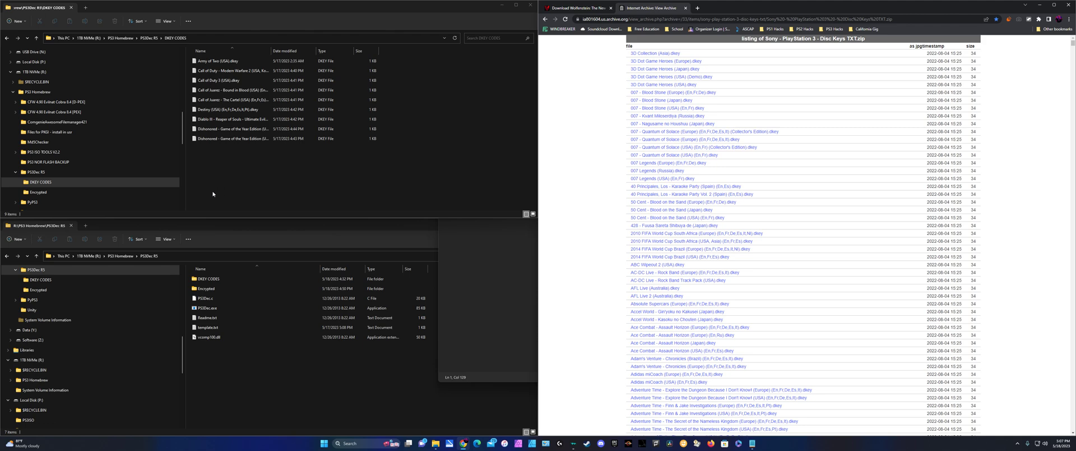
mouse_move(346, 184)
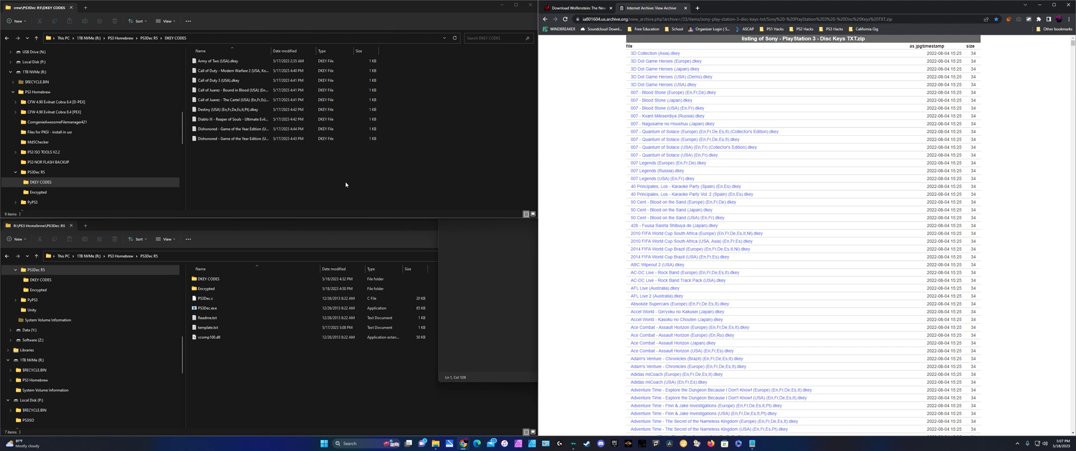
mouse_move(335, 184)
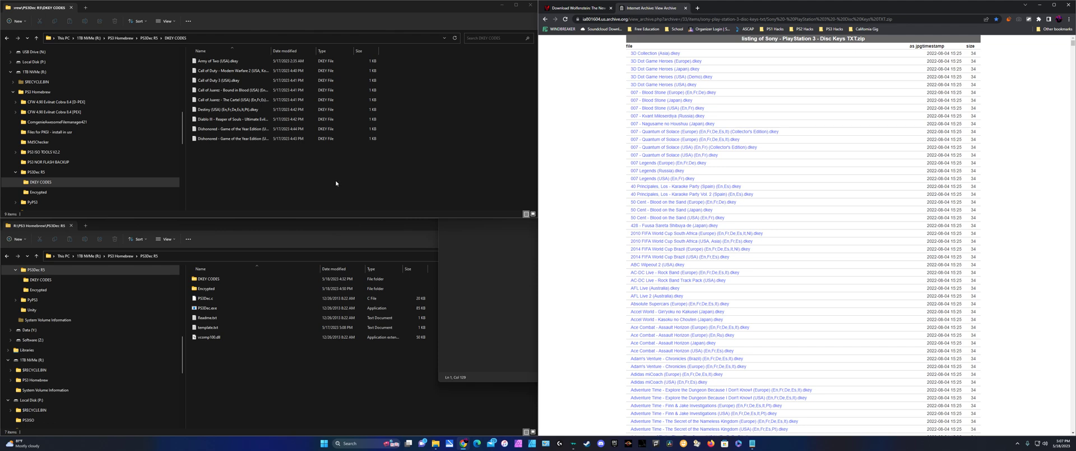
mouse_move(211, 170)
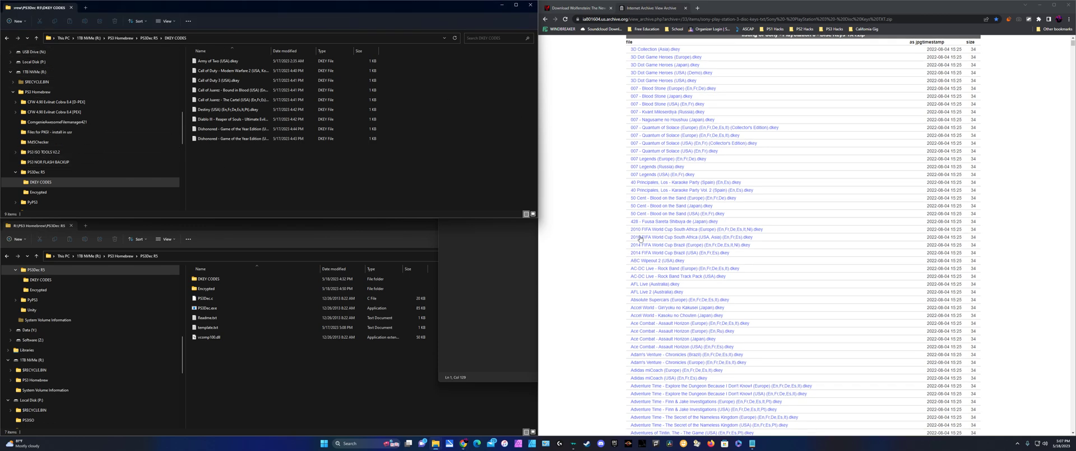
scroll("down", 3)
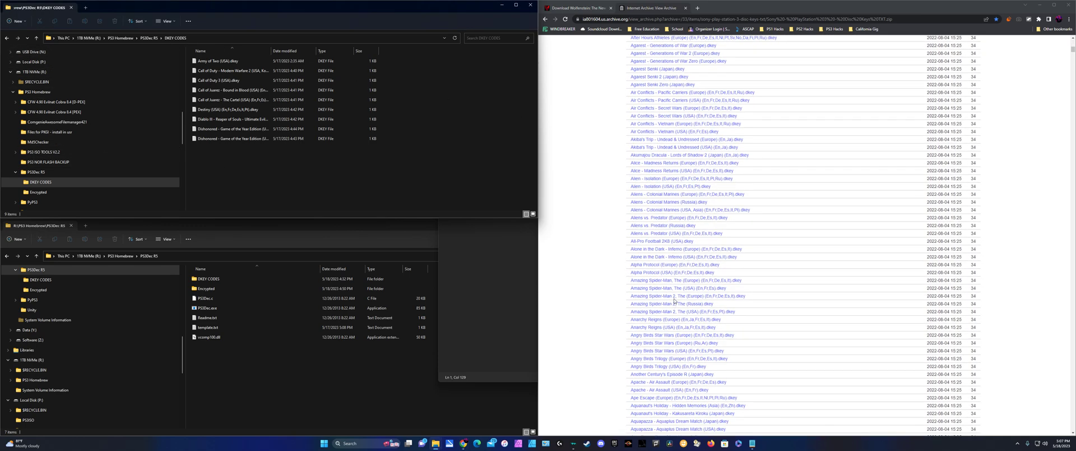
mouse_move(369, 204)
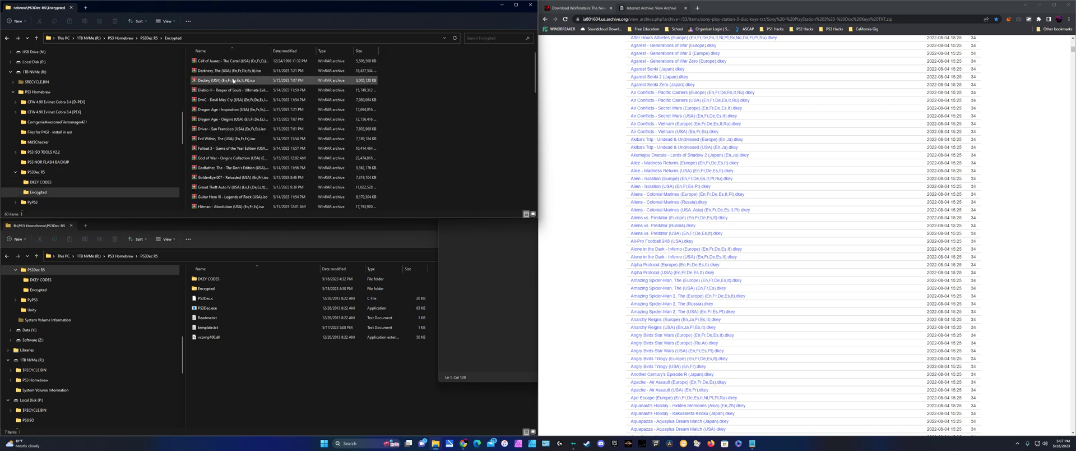
mouse_move(230, 90)
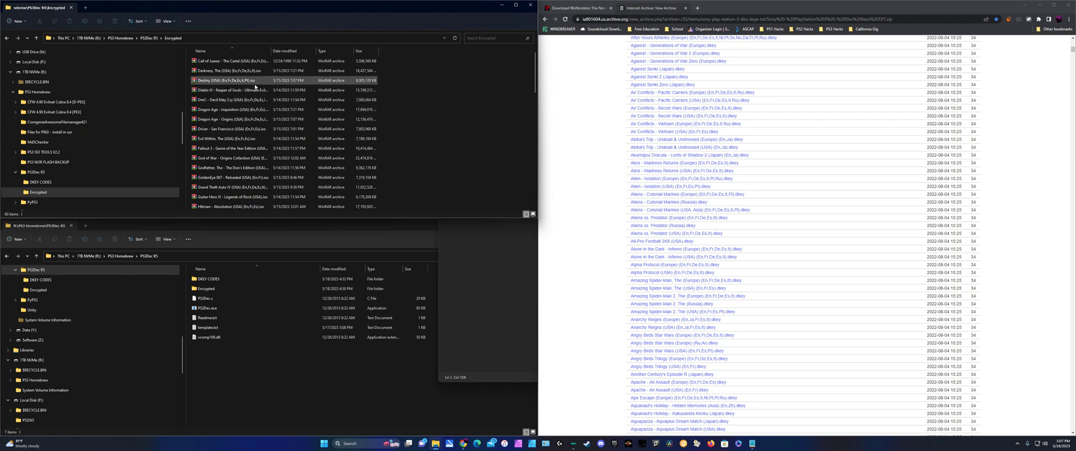
Drag the Call of Juarez The Cartel ISO from Encrypted into the PS3Dec R5 window
left_click(230, 70)
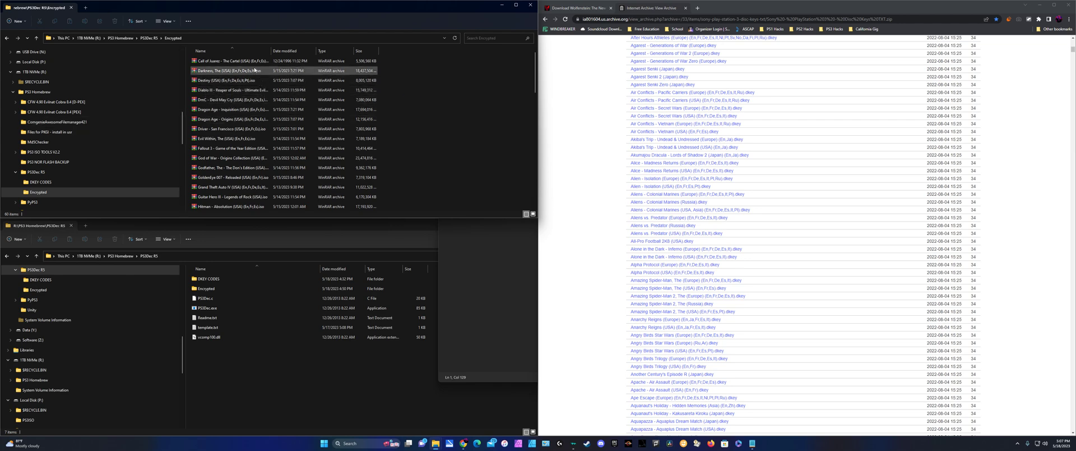
left_click(230, 62)
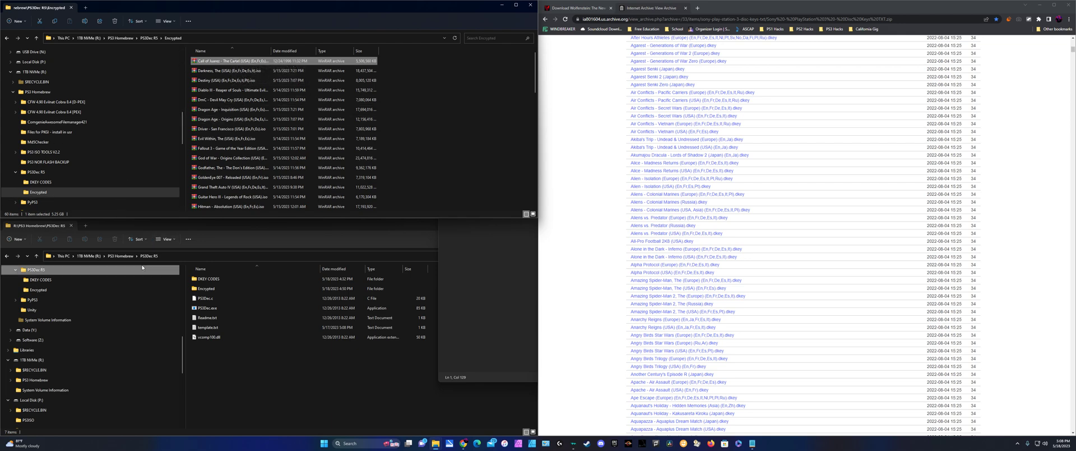
left_click(230, 89)
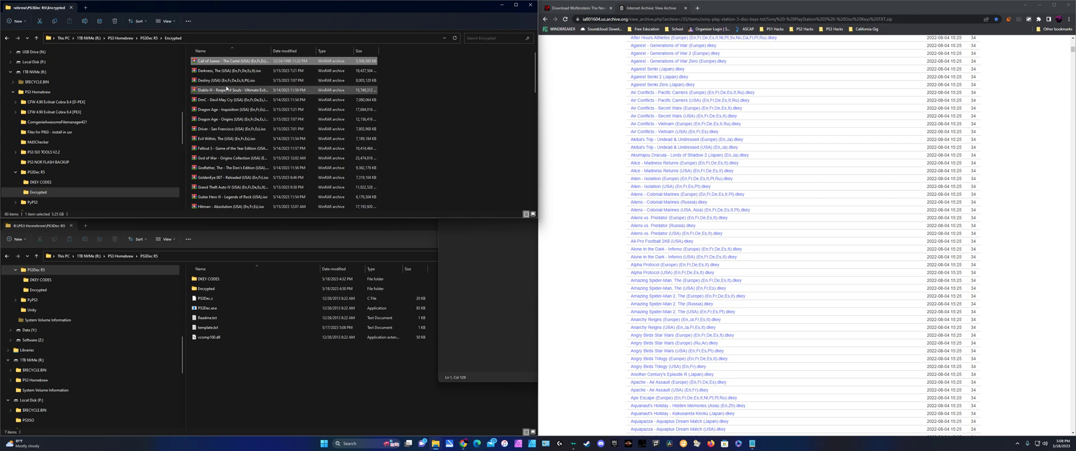
left_click_drag(228, 89, 263, 337)
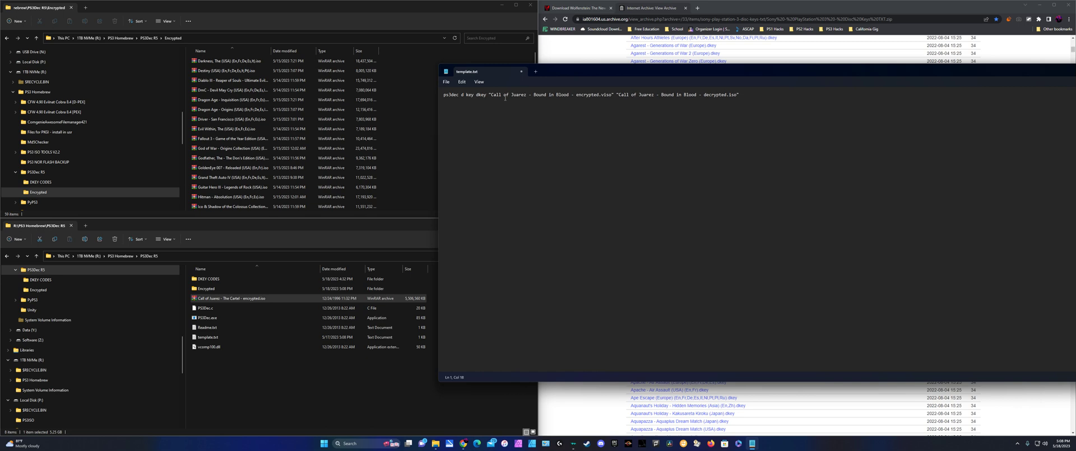
Overwrite both quoted file names in the ps3dec command with inputFile and outputFileName
left_click_drag(491, 94, 610, 94)
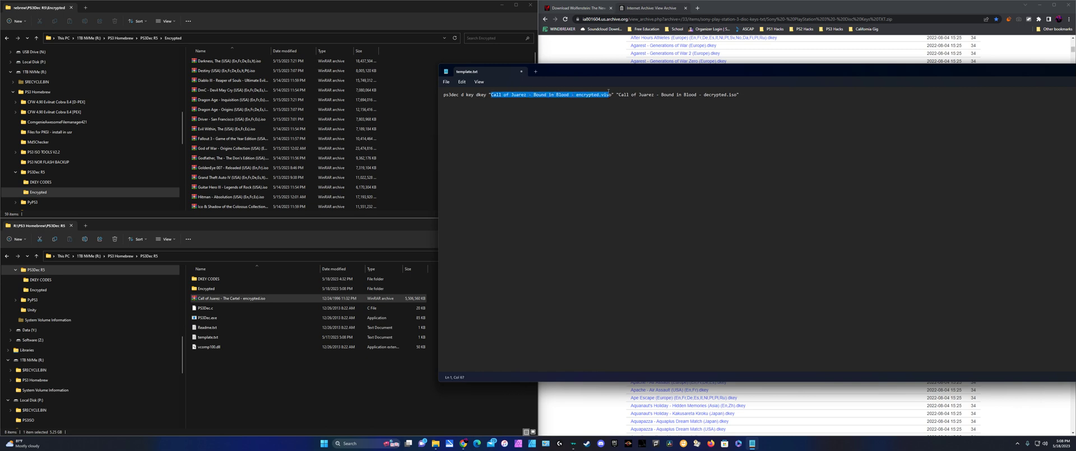
type("inf")
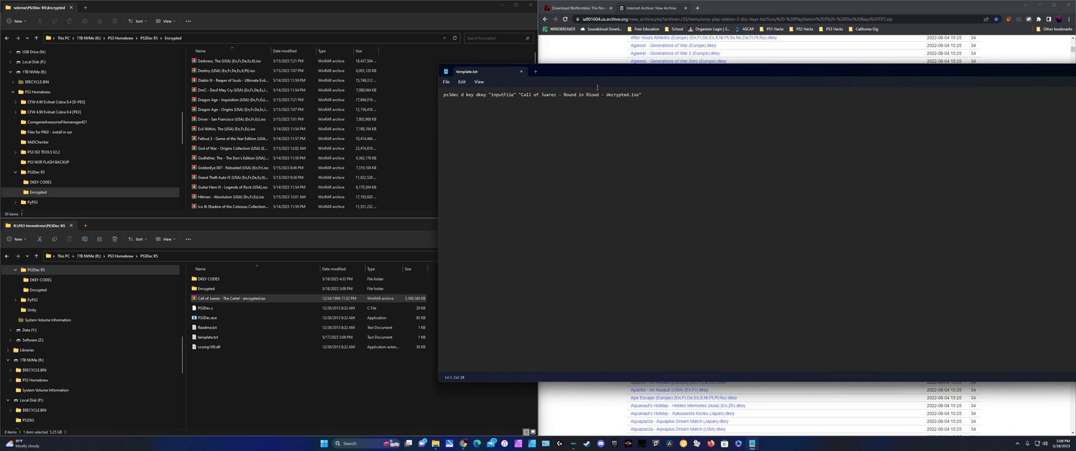
left_click_drag(522, 94, 638, 95)
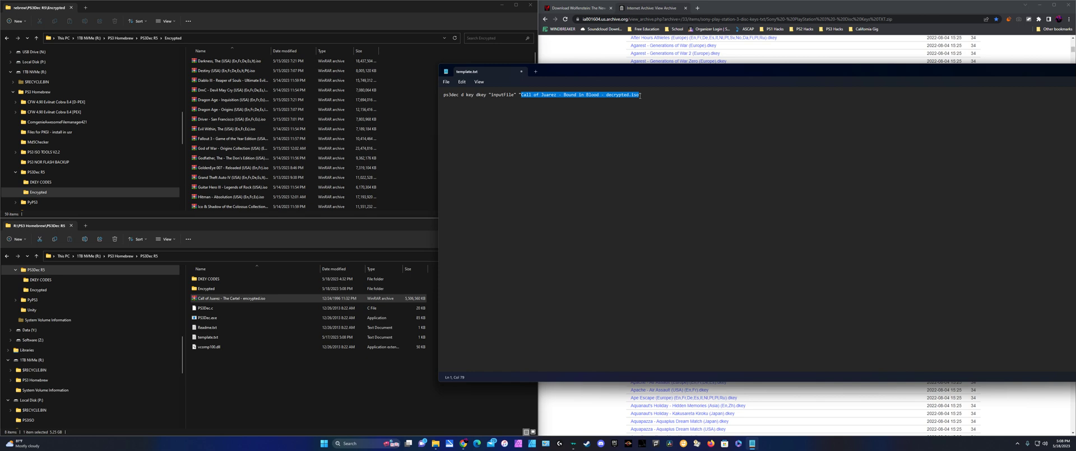
type("outputfileName\"")
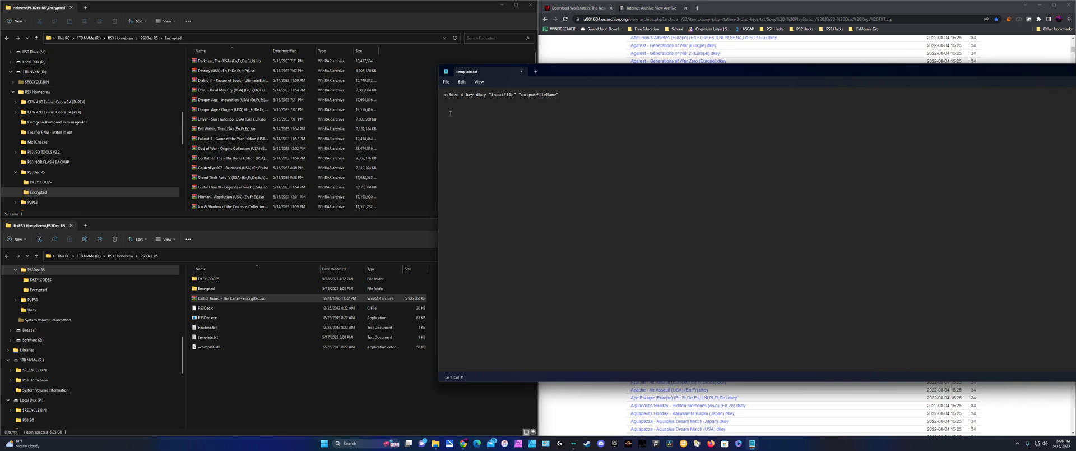
left_click(205, 289)
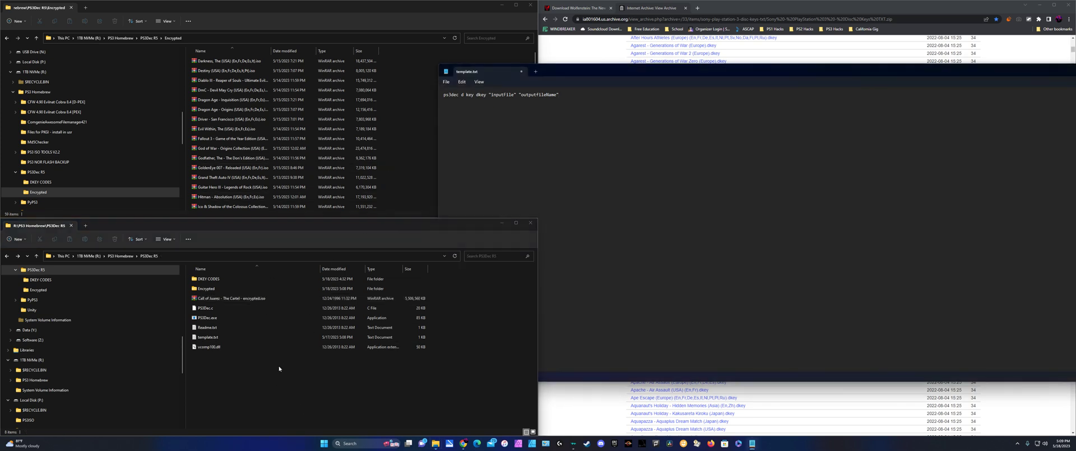
Fill the command arguments with 'Call of Juarez - The Cartel - encrypted.iso' and its decrypted name
left_click(230, 298)
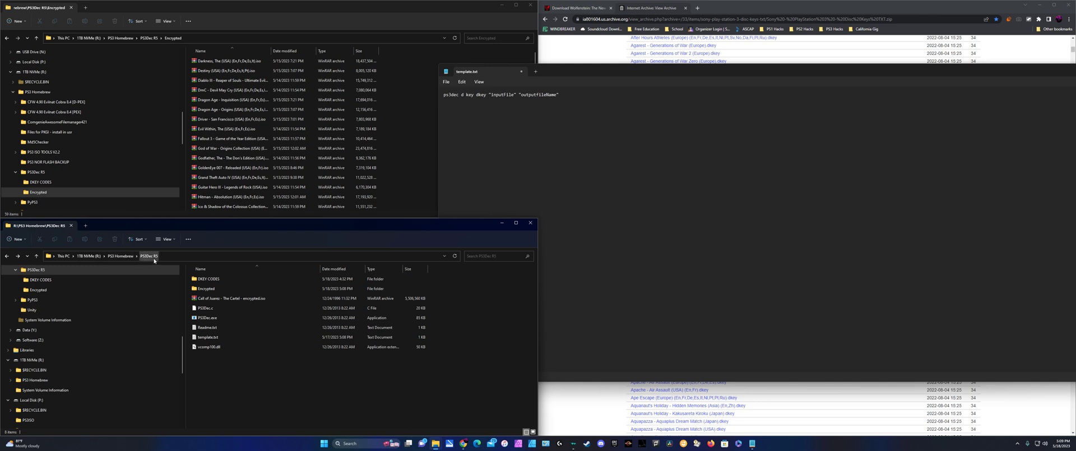
left_click(38, 269)
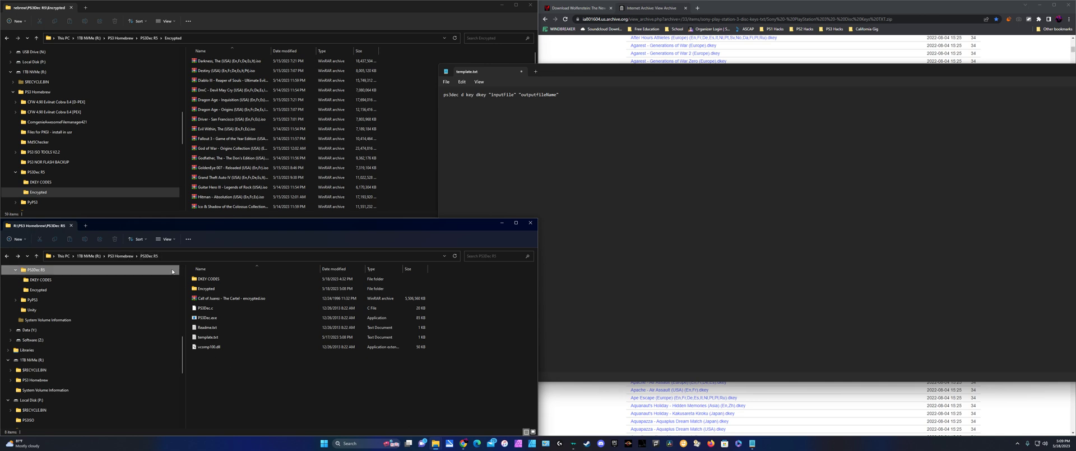
left_click(233, 148)
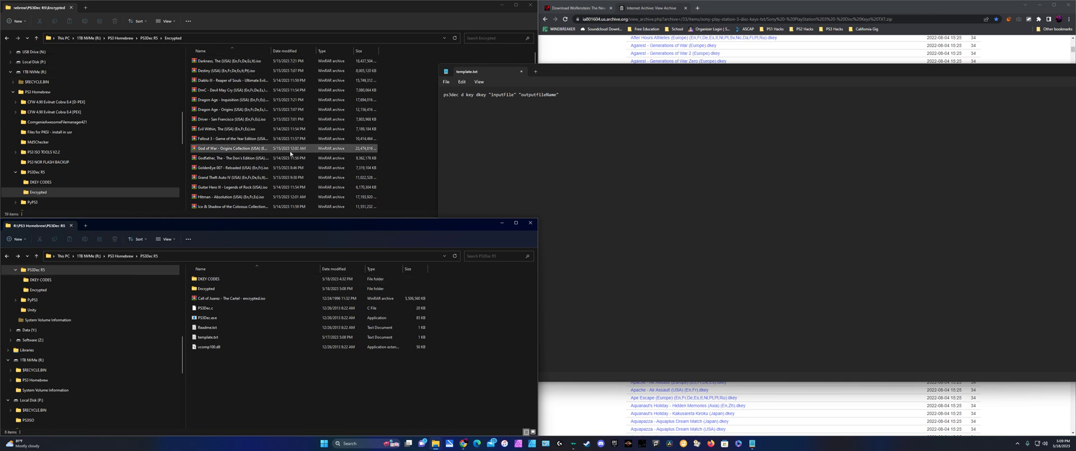
scroll("down", 3)
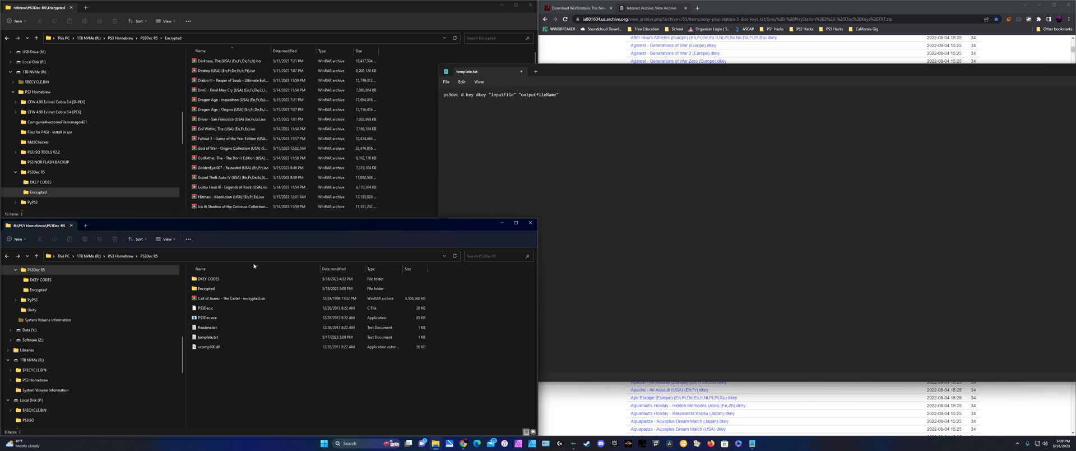
left_click(230, 298)
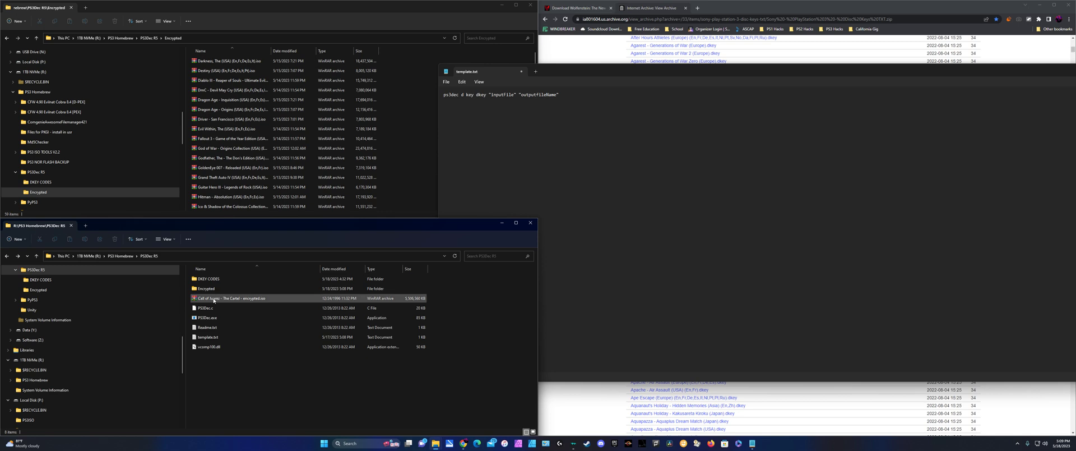
left_click(233, 297)
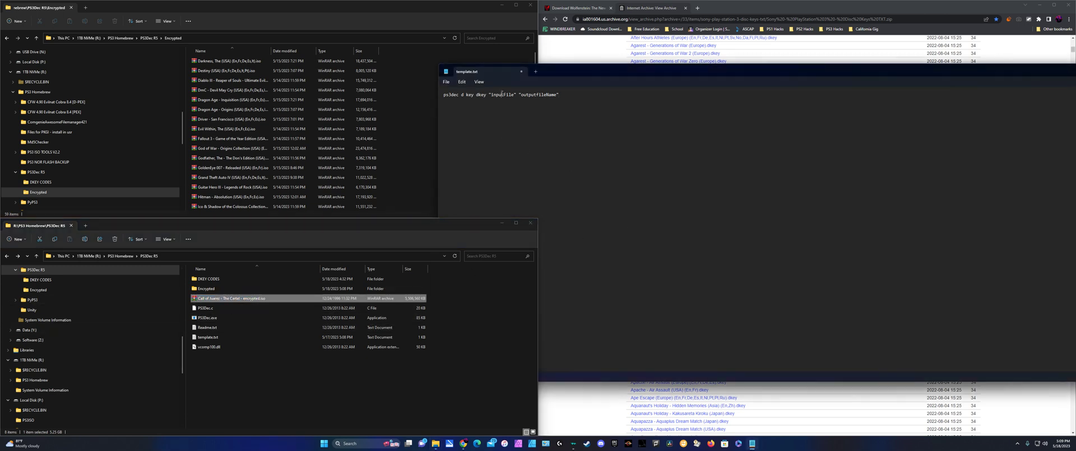
type("Call of Juarez - The Cartel - encrypted.iso")
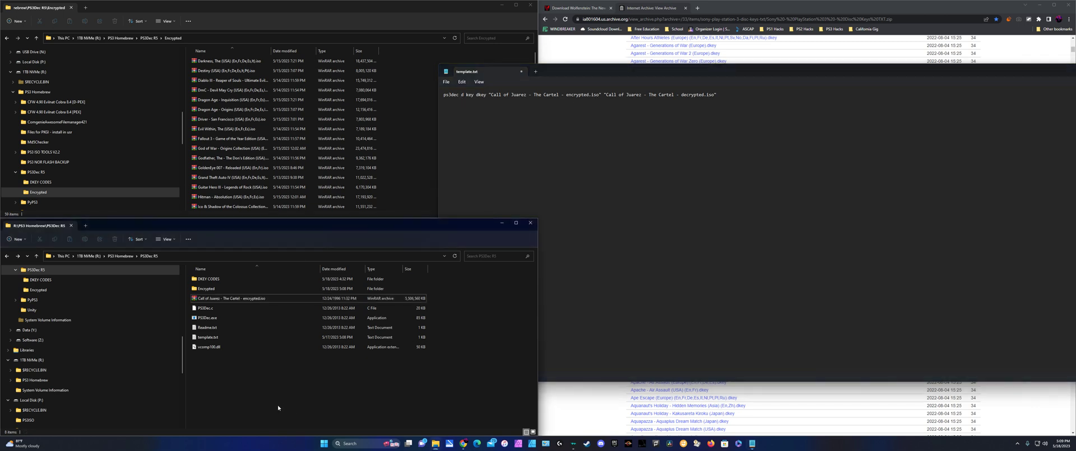
mouse_move(293, 385)
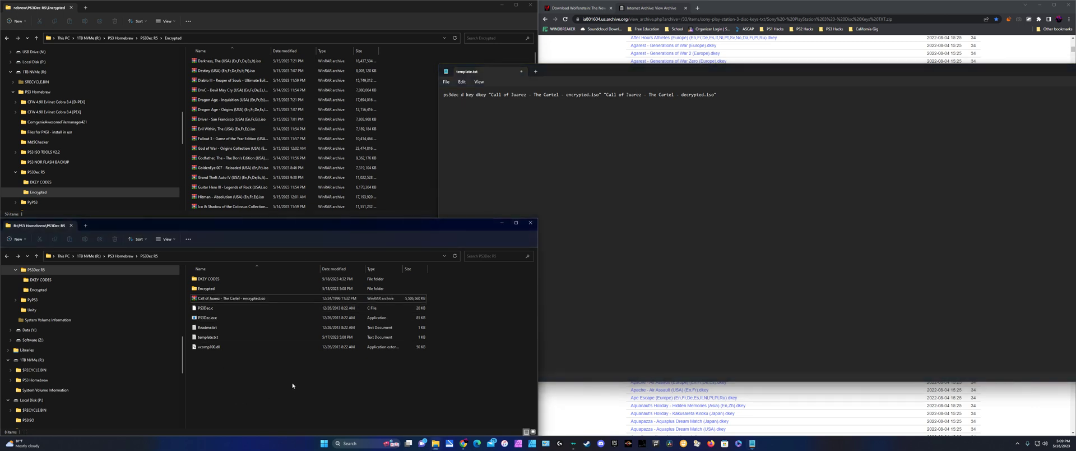
Enter cmd in the PS3Dec R5 address bar to launch Command Prompt there
left_click(229, 347)
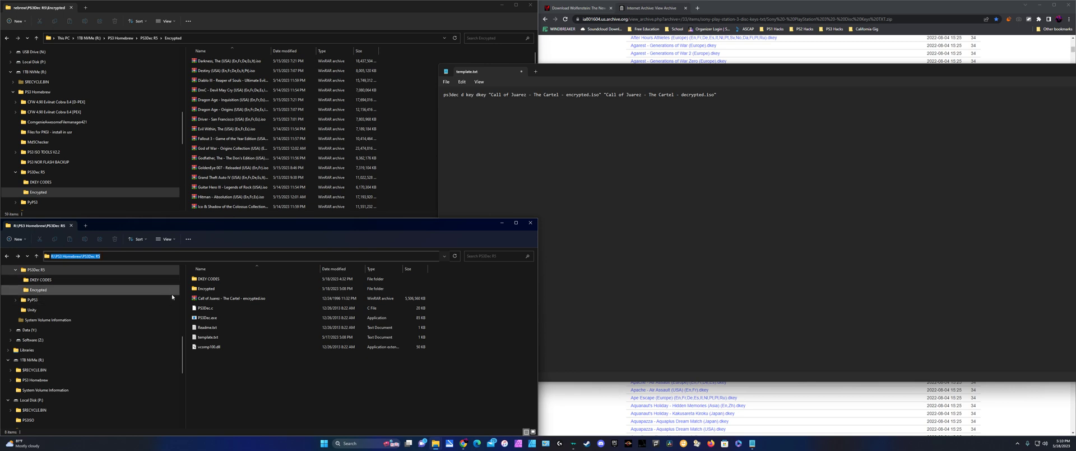
type("cmd")
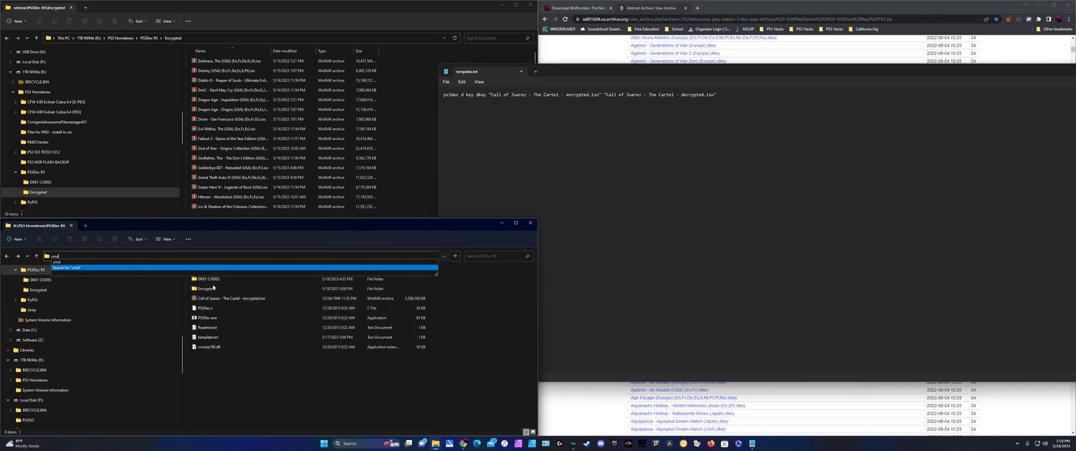
left_click(208, 346)
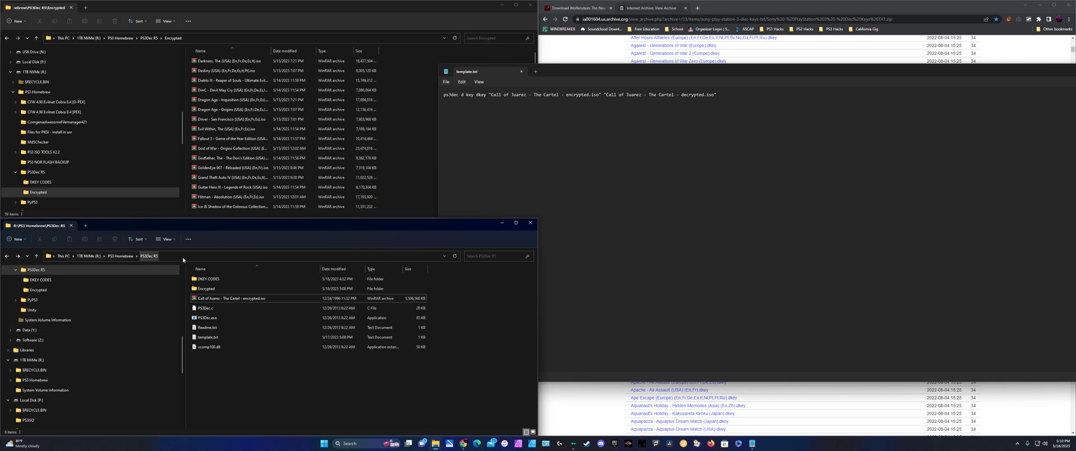
left_click(209, 317)
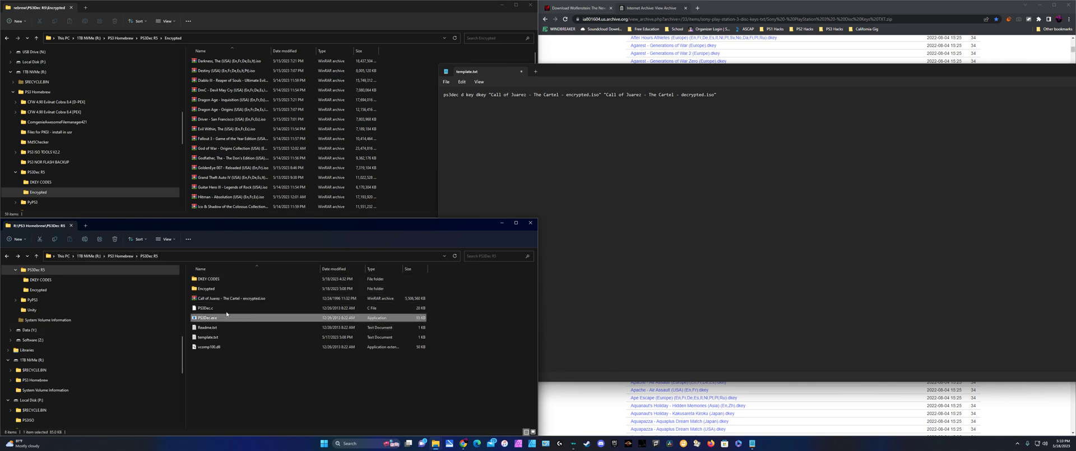
mouse_move(225, 273)
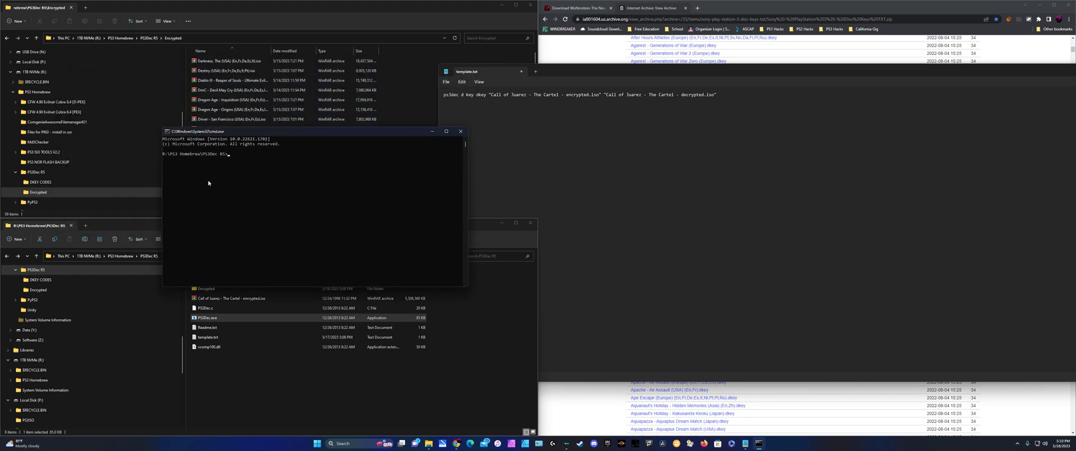
Run the copied Cartel ps3dec command, which errors that the key needs 32 hex characters
left_click_drag(309, 132, 268, 86)
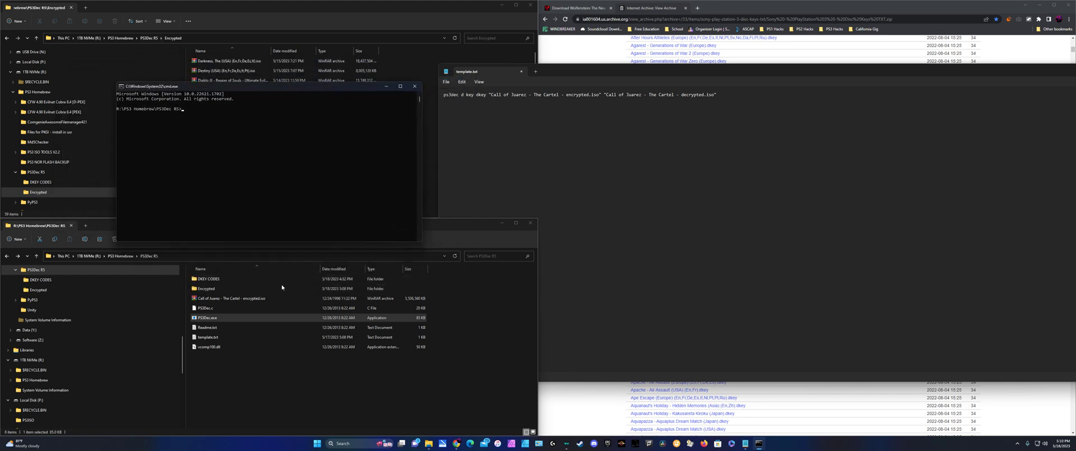
left_click(229, 298)
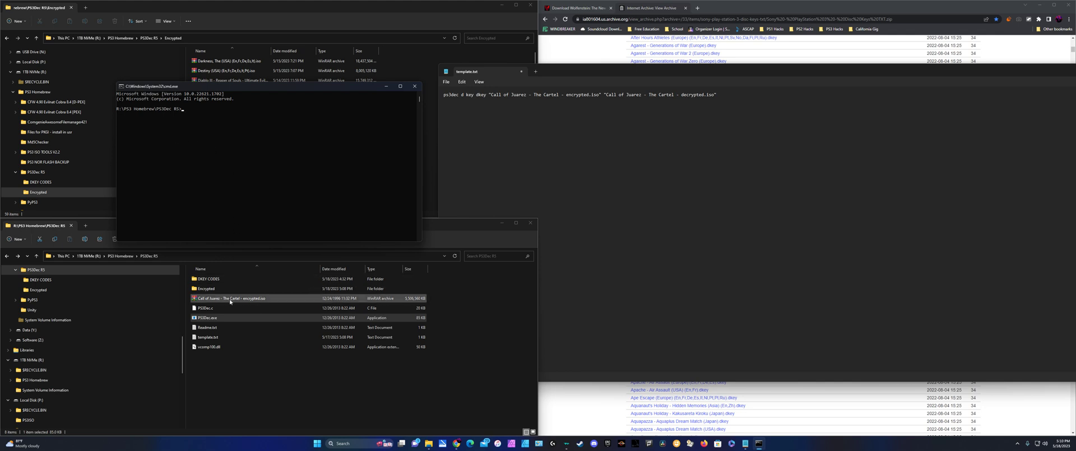
left_click(208, 317)
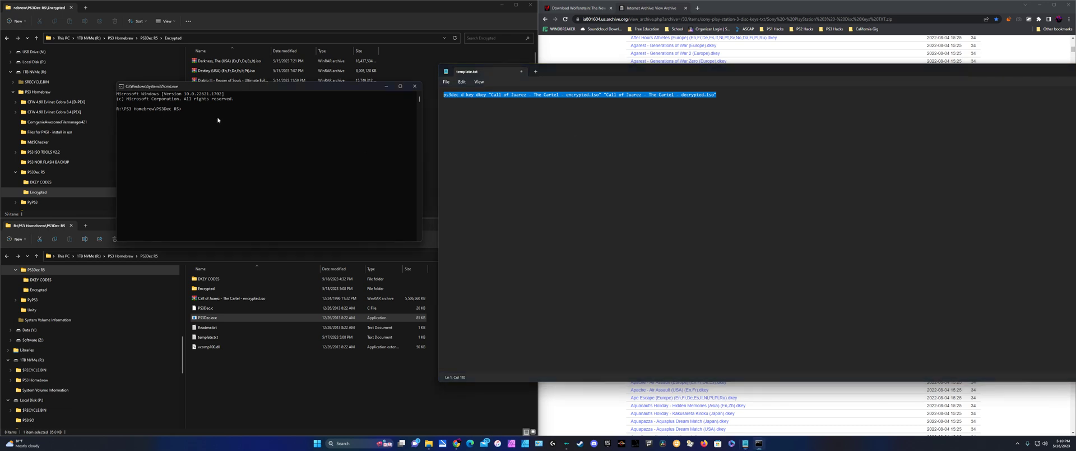
key("Enter")
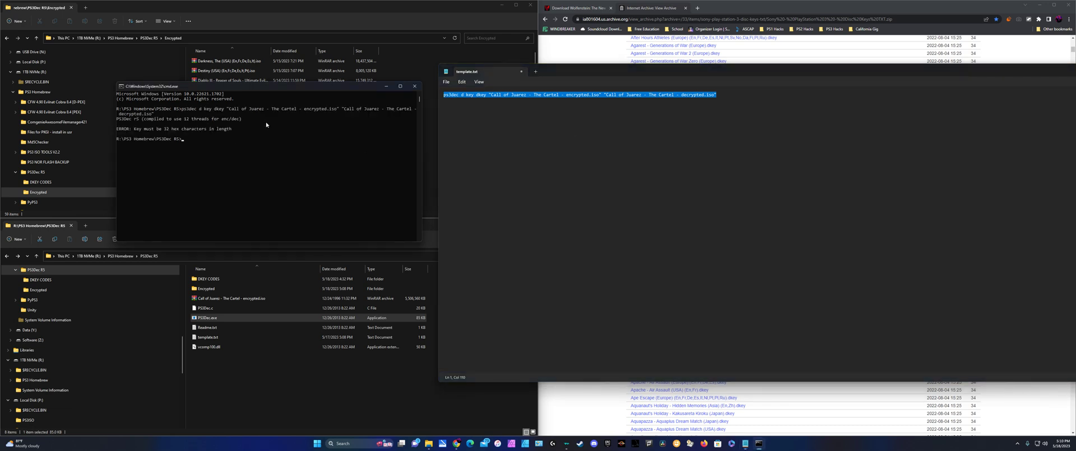
mouse_move(258, 142)
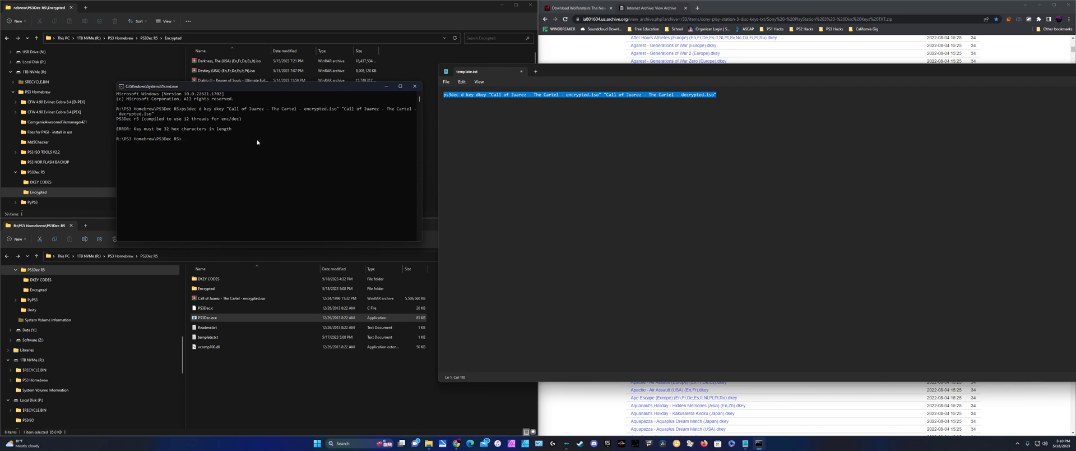
mouse_move(193, 131)
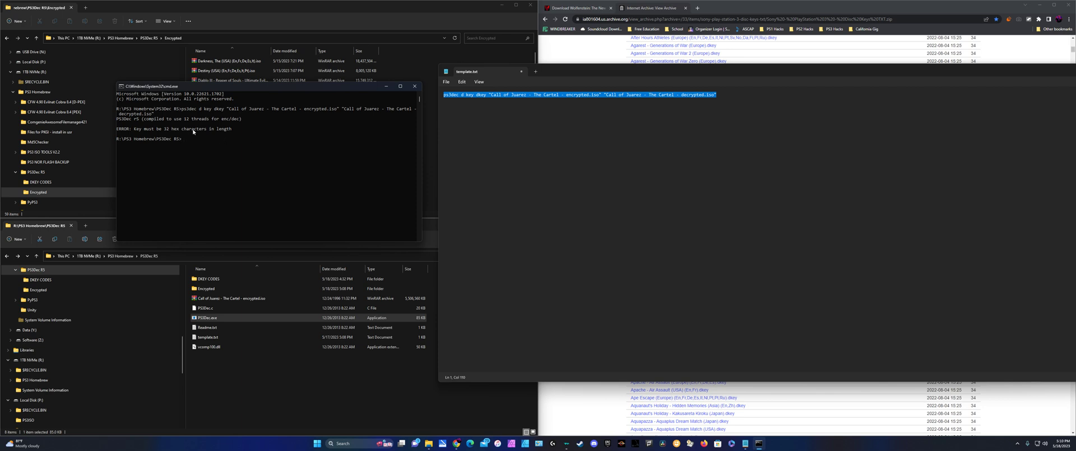
mouse_move(323, 99)
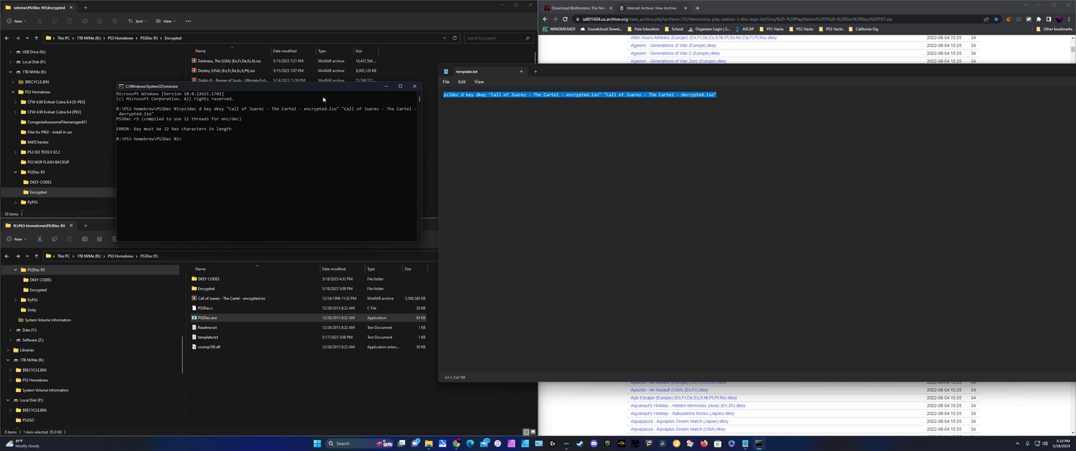
left_click_drag(254, 85, 288, 115)
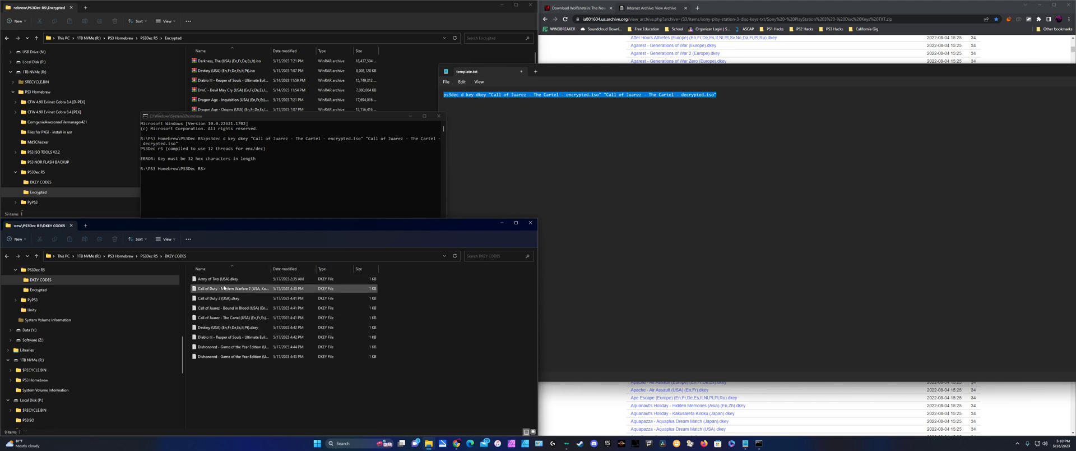
Open the Call of Juarez The Cartel .dkey file in Notepad and select its hex key
left_click(230, 317)
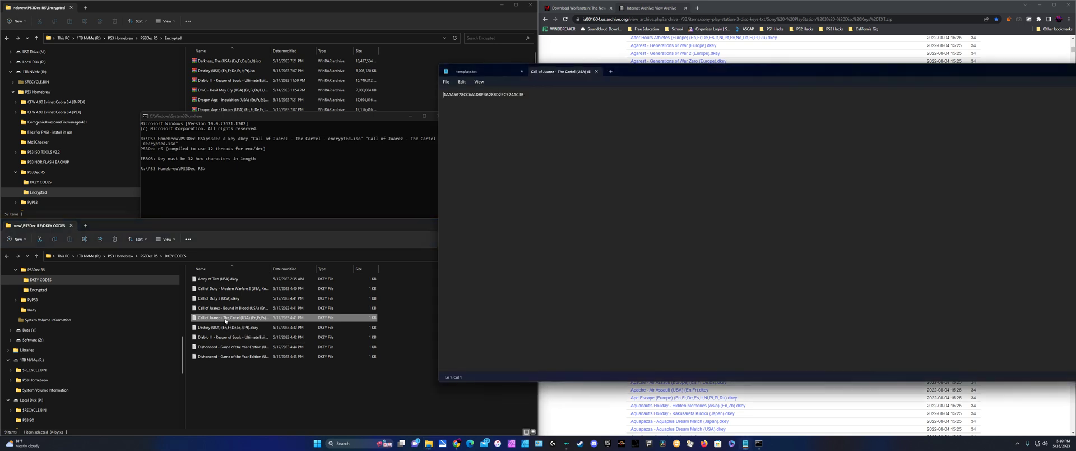
left_click(220, 298)
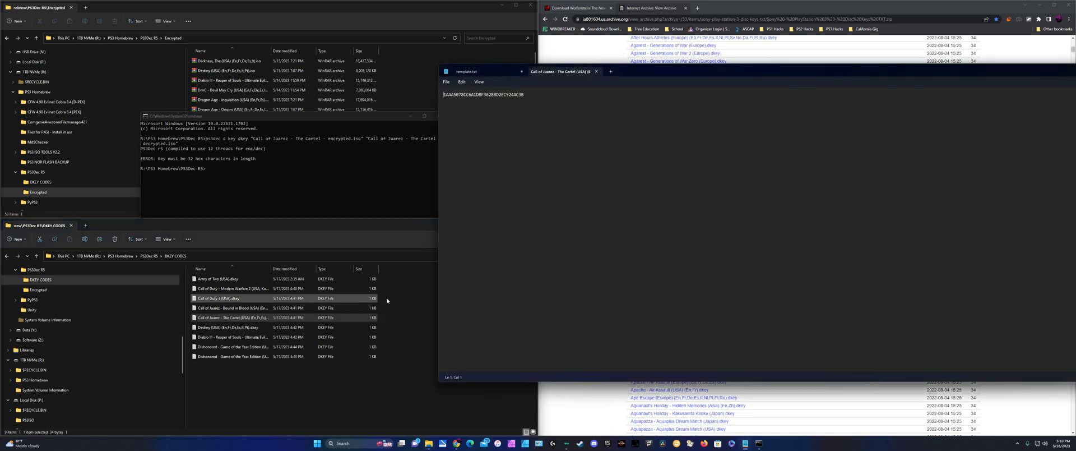
left_click(233, 317)
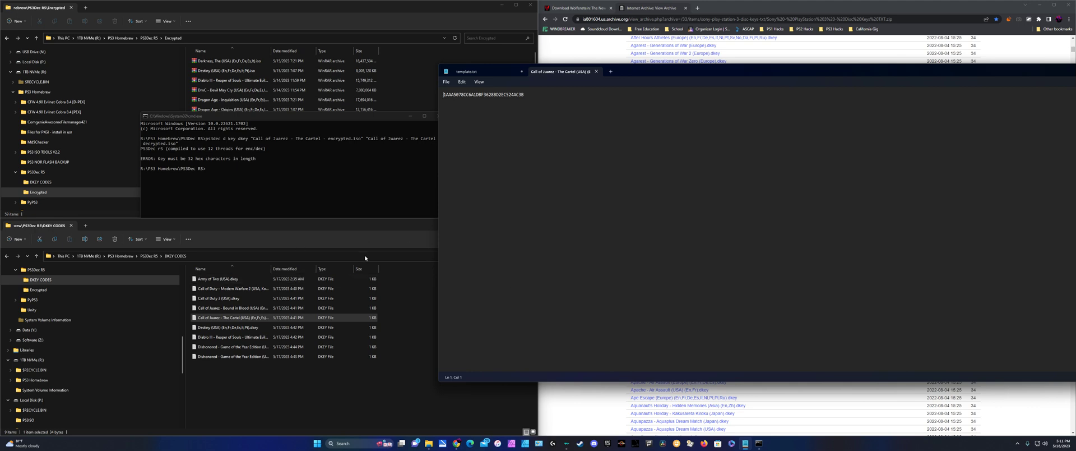
key("enter")
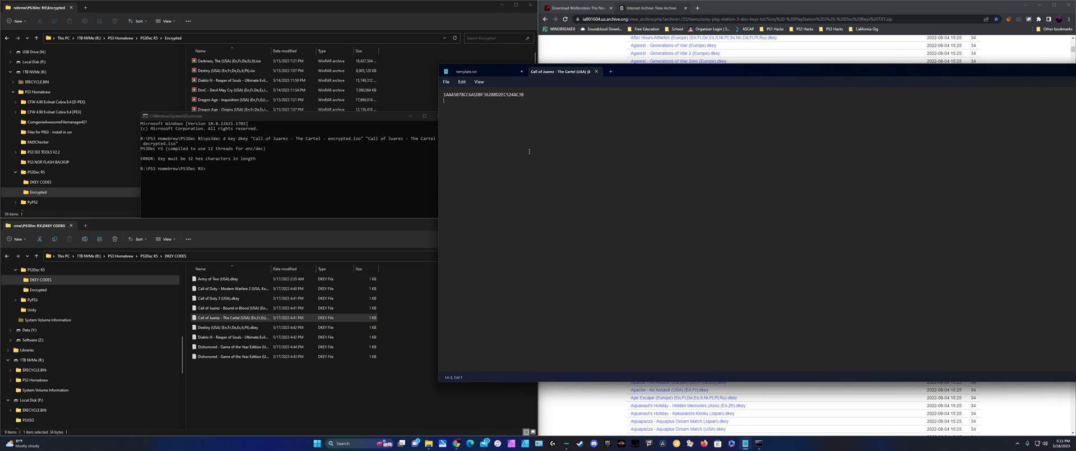
left_click(522, 94)
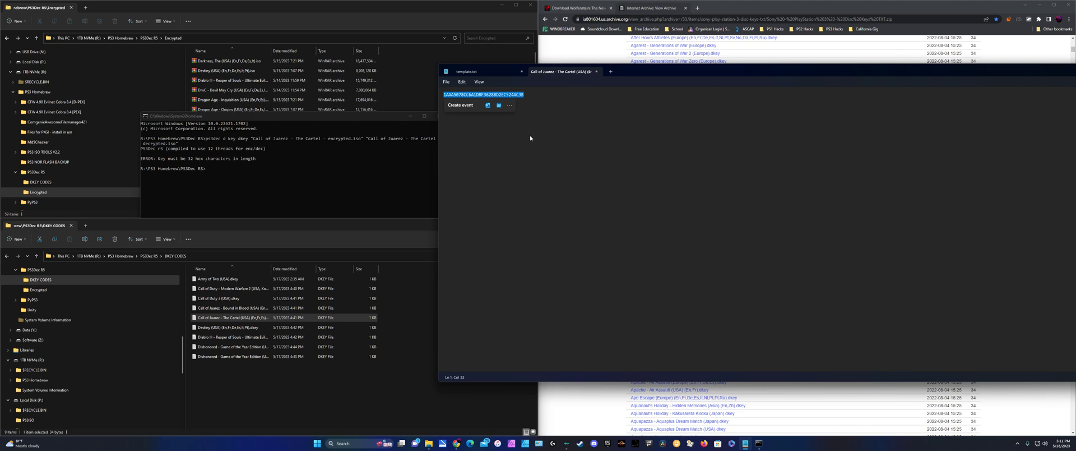
mouse_move(488, 81)
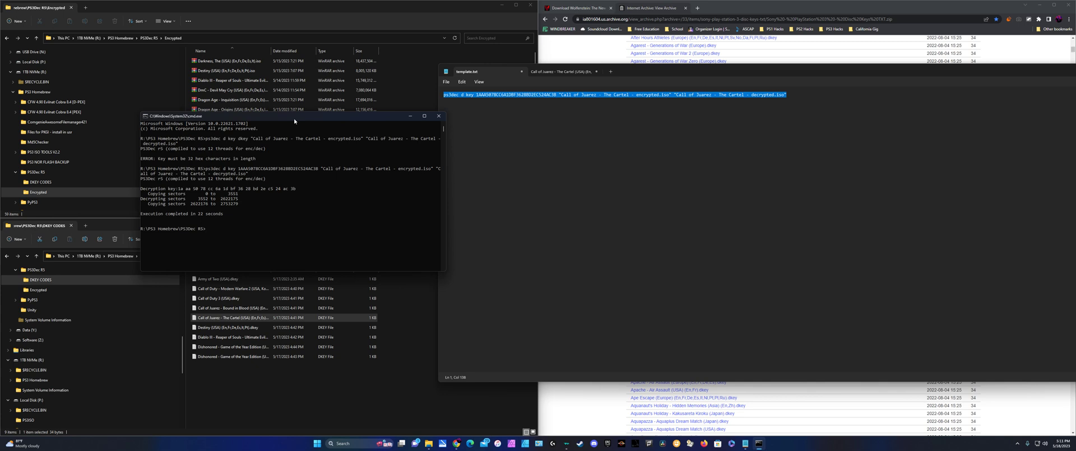
mouse_move(281, 214)
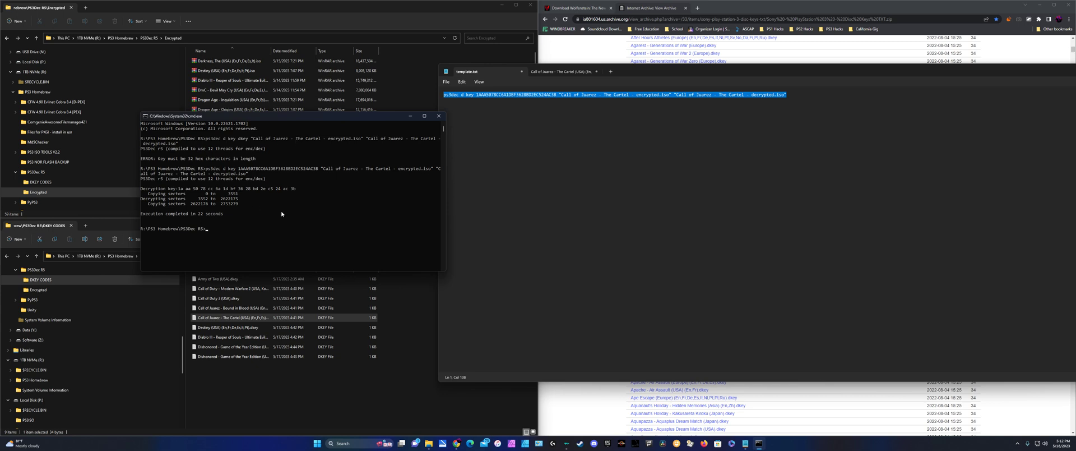
mouse_move(274, 122)
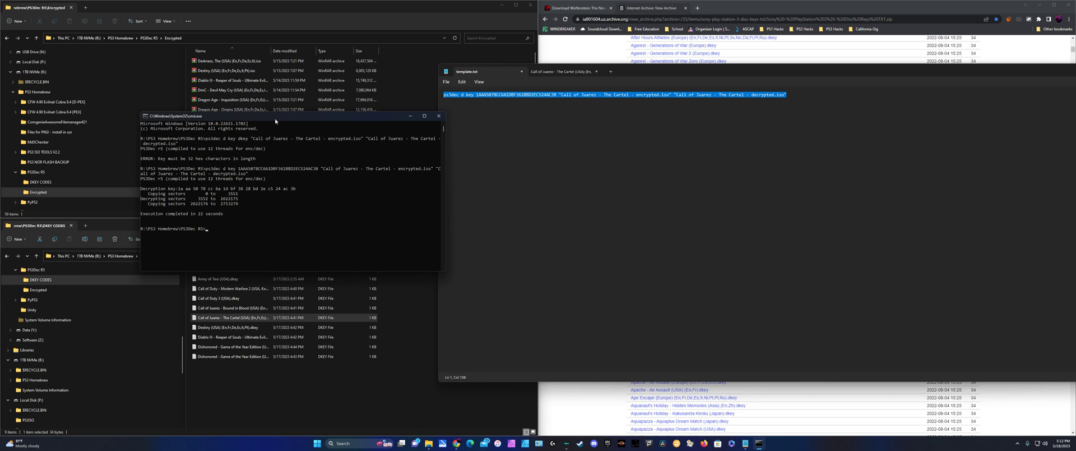
mouse_move(287, 242)
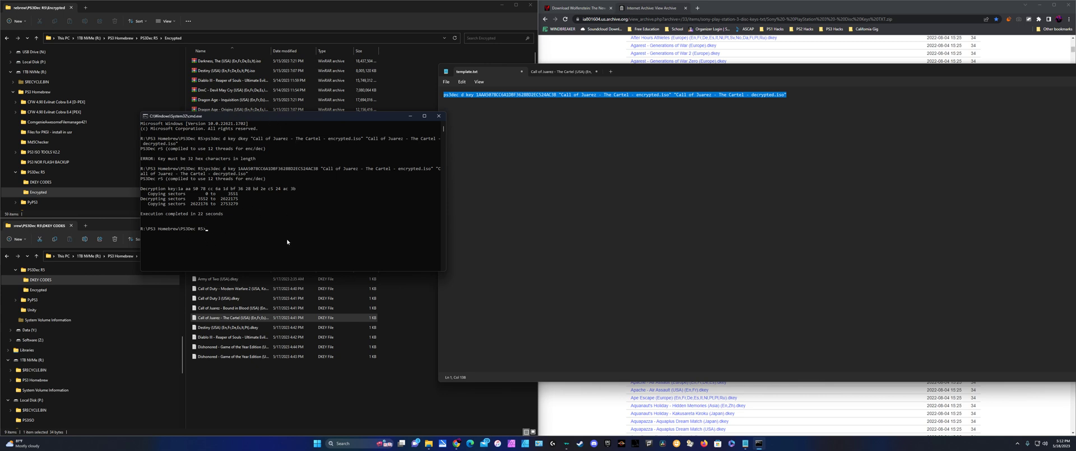
mouse_move(220, 239)
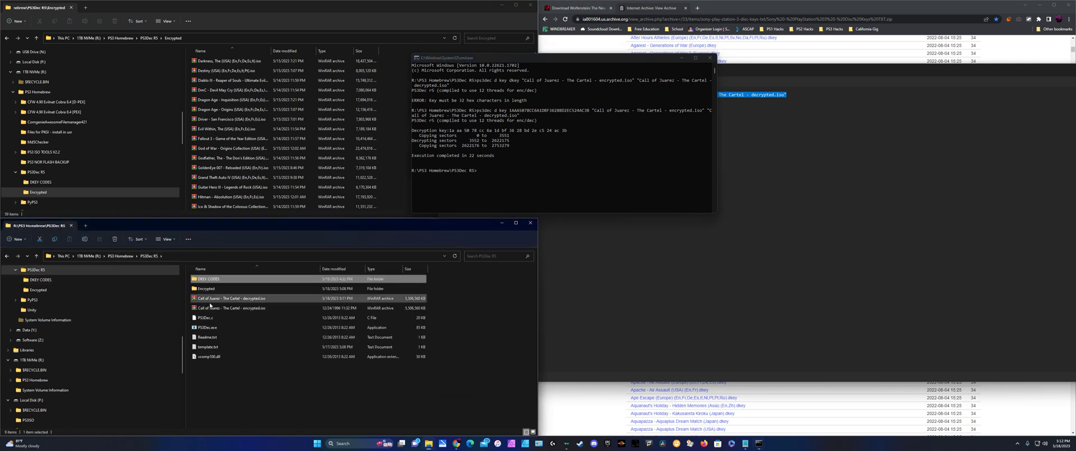
Send 'Call of Juarez - The Cartel - decrypted.iso' to the external drive's PS3ISO folder
left_click(233, 307)
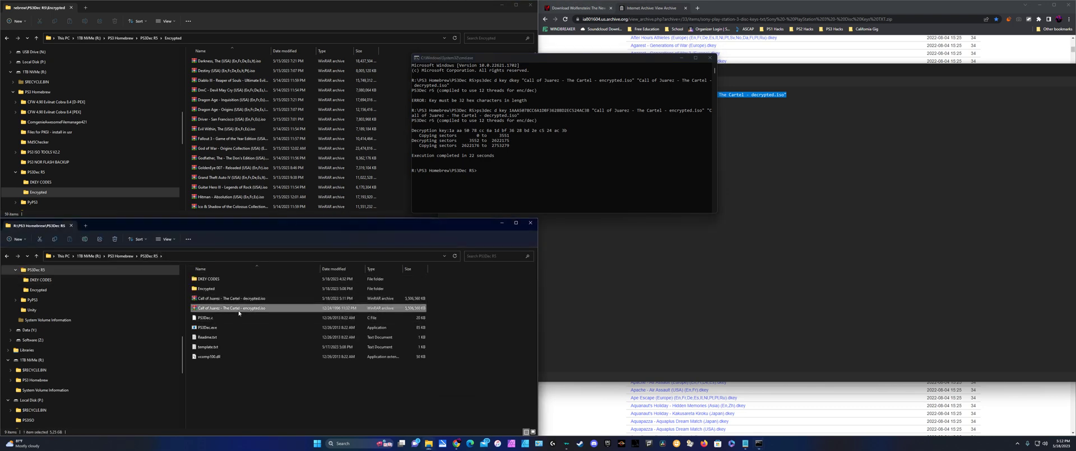
left_click(233, 298)
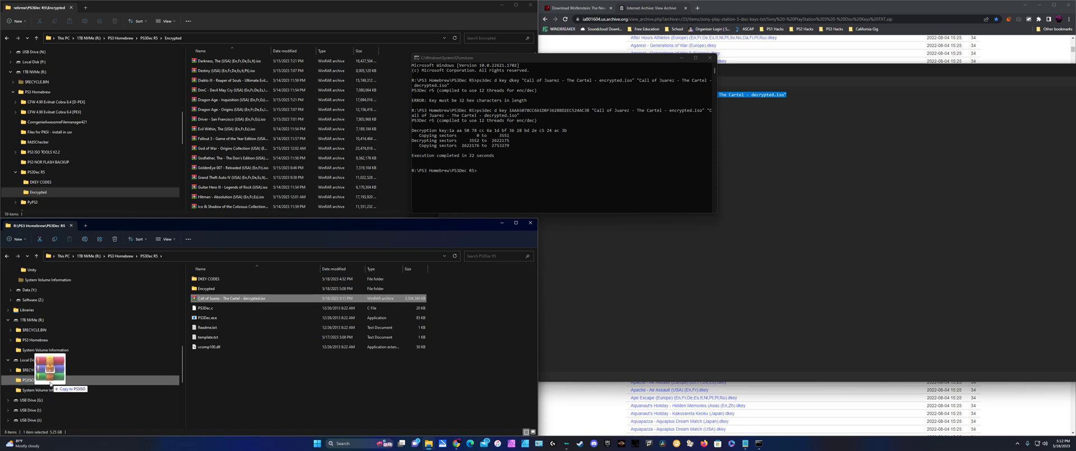
left_click(29, 379)
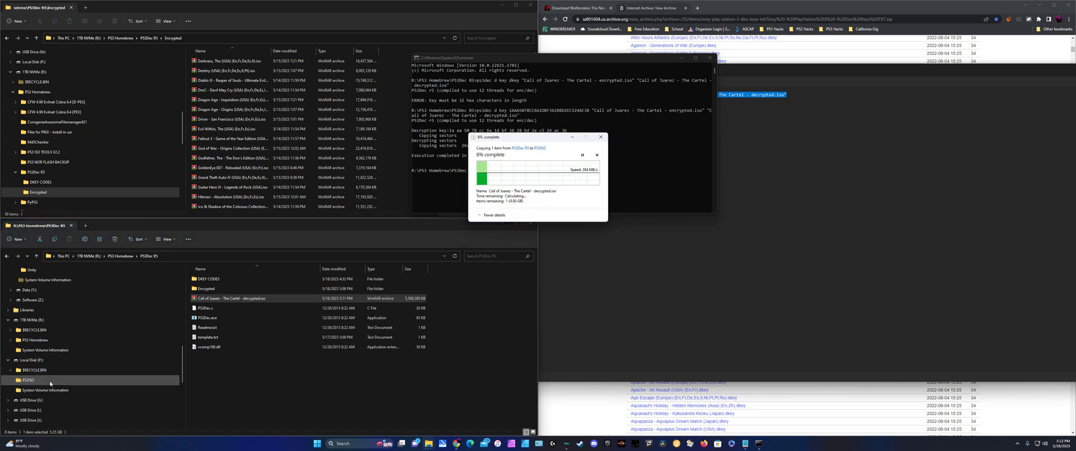